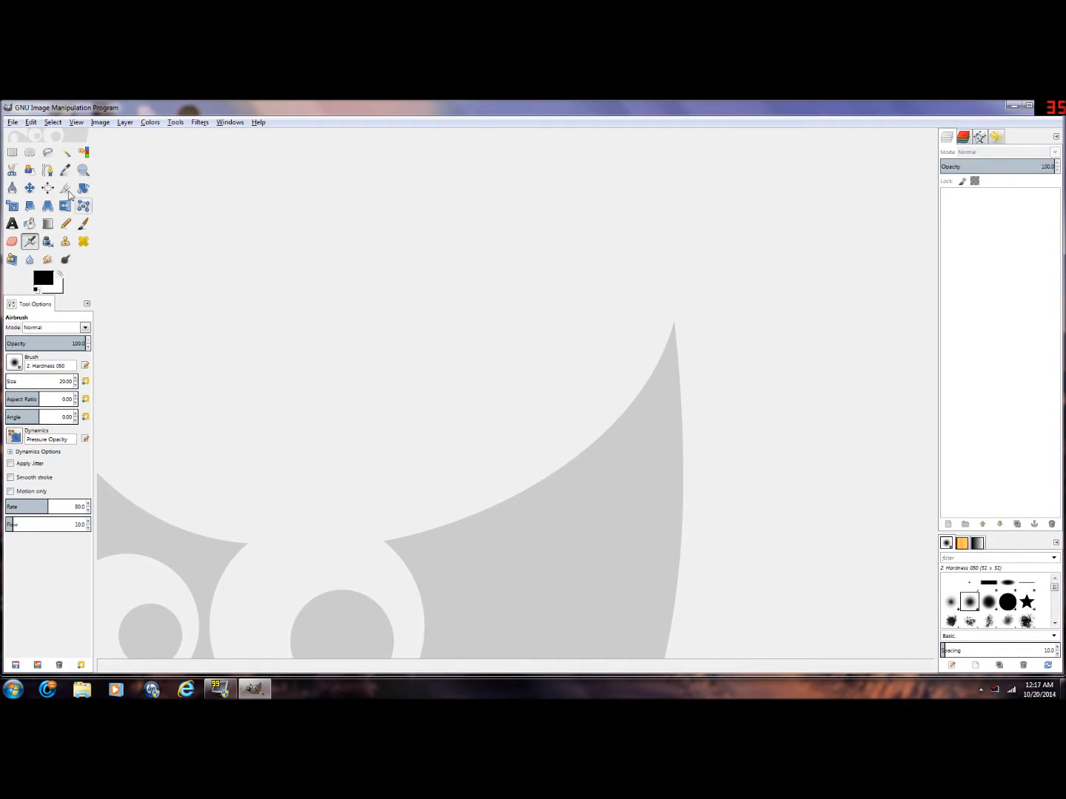
mouse_move(12, 126)
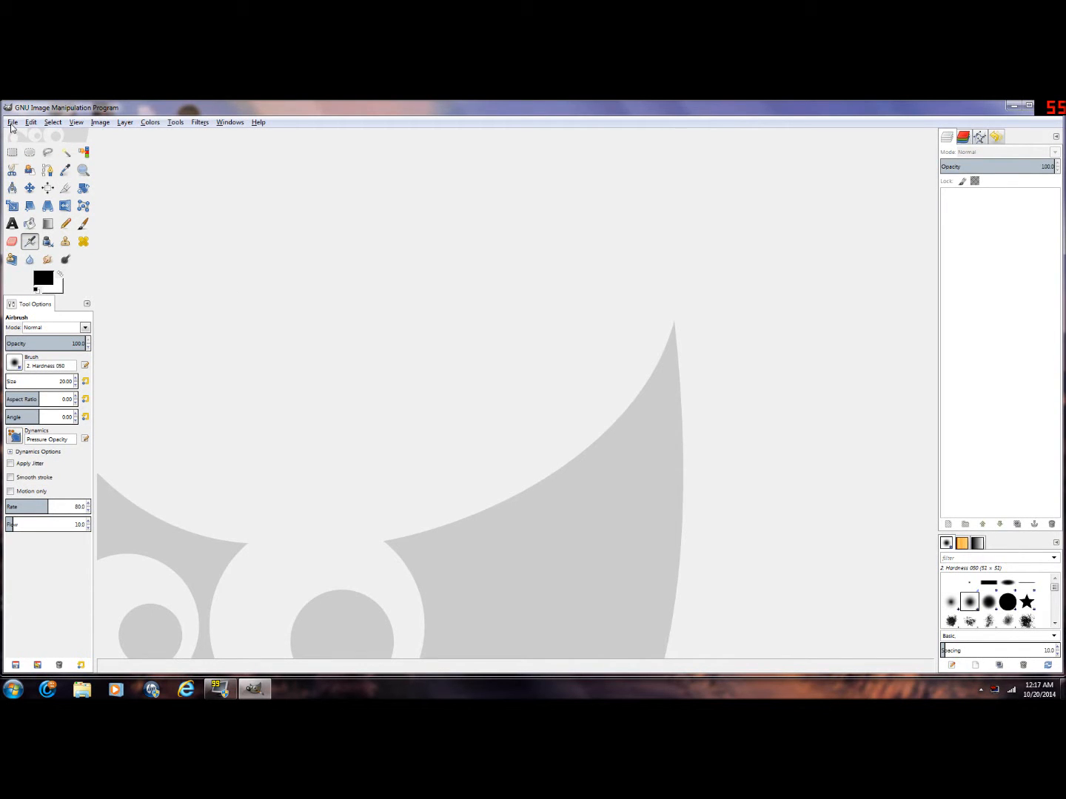
Step: Open the File menu to start opening an image
left_click(12, 122)
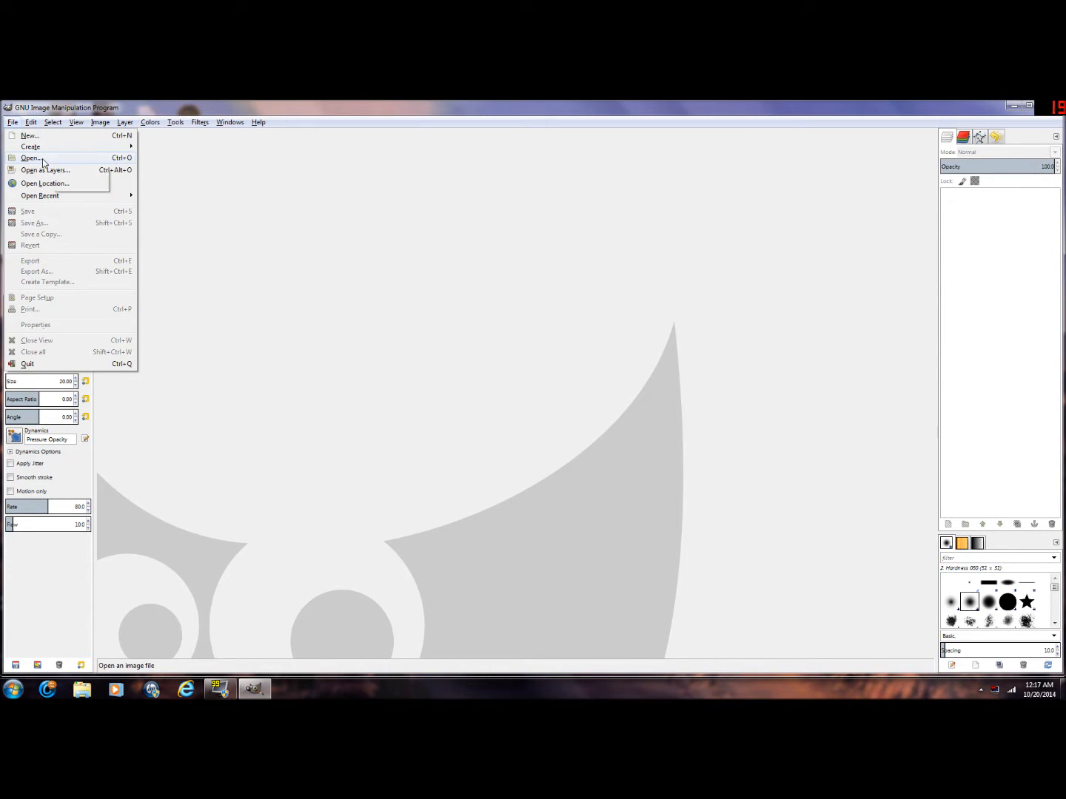
Step: Open Void.bmp from the IL-2 Sturmovik 1946 PaintSchemes Skins Bf-109E-4 folder
left_click(31, 157)
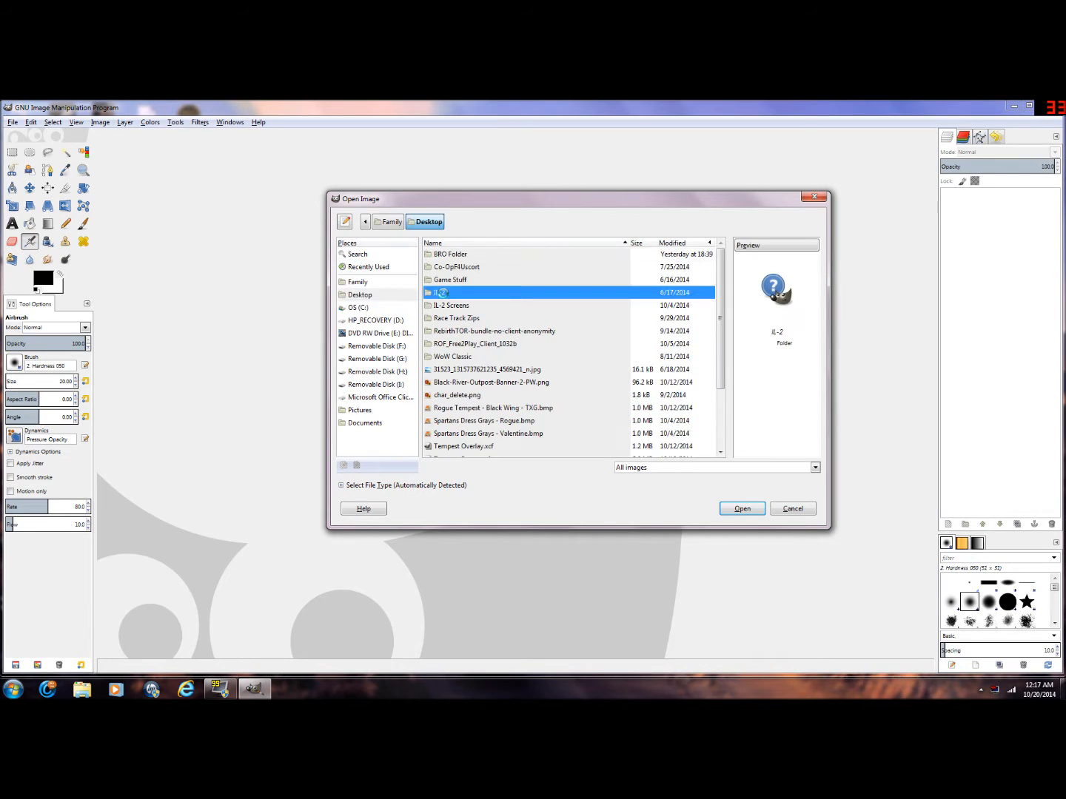
double_click(440, 292)
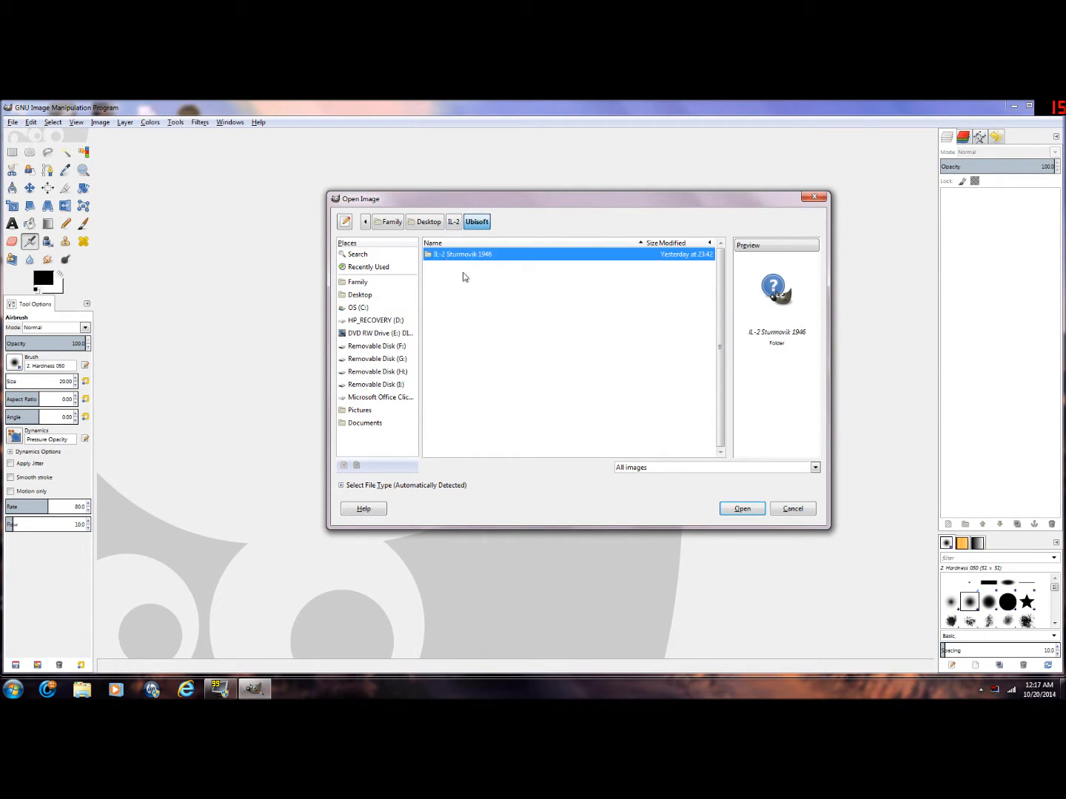
double_click(462, 254)
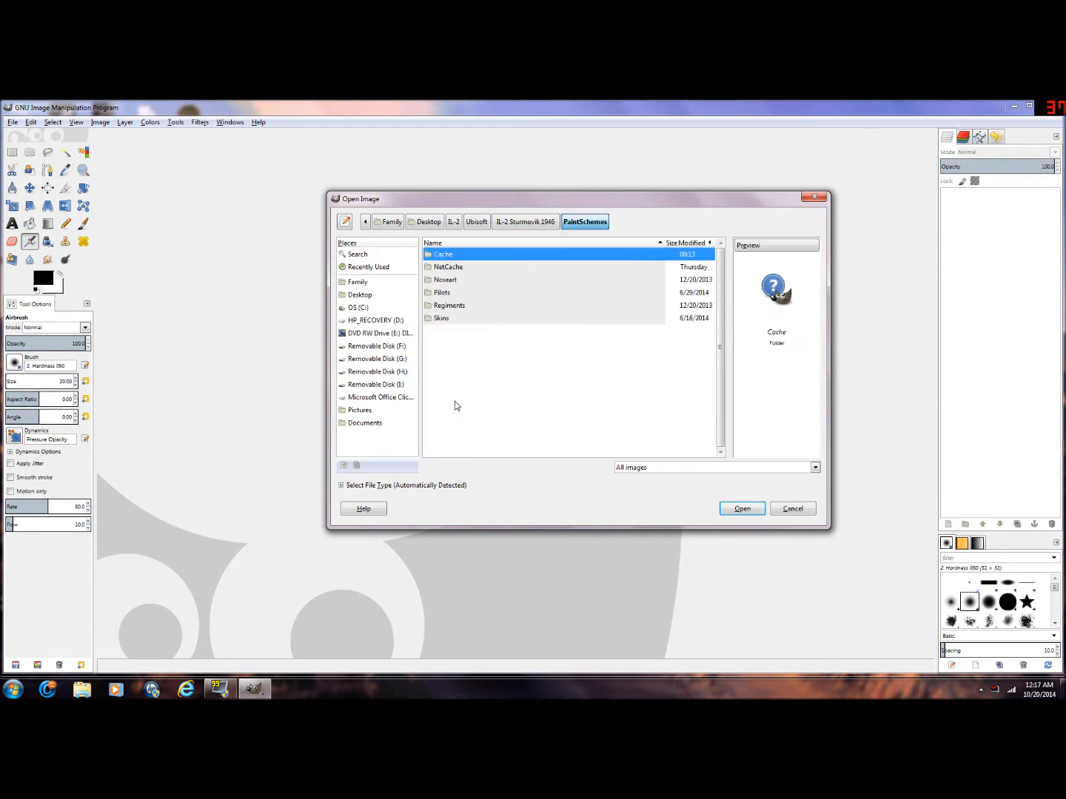
double_click(440, 318)
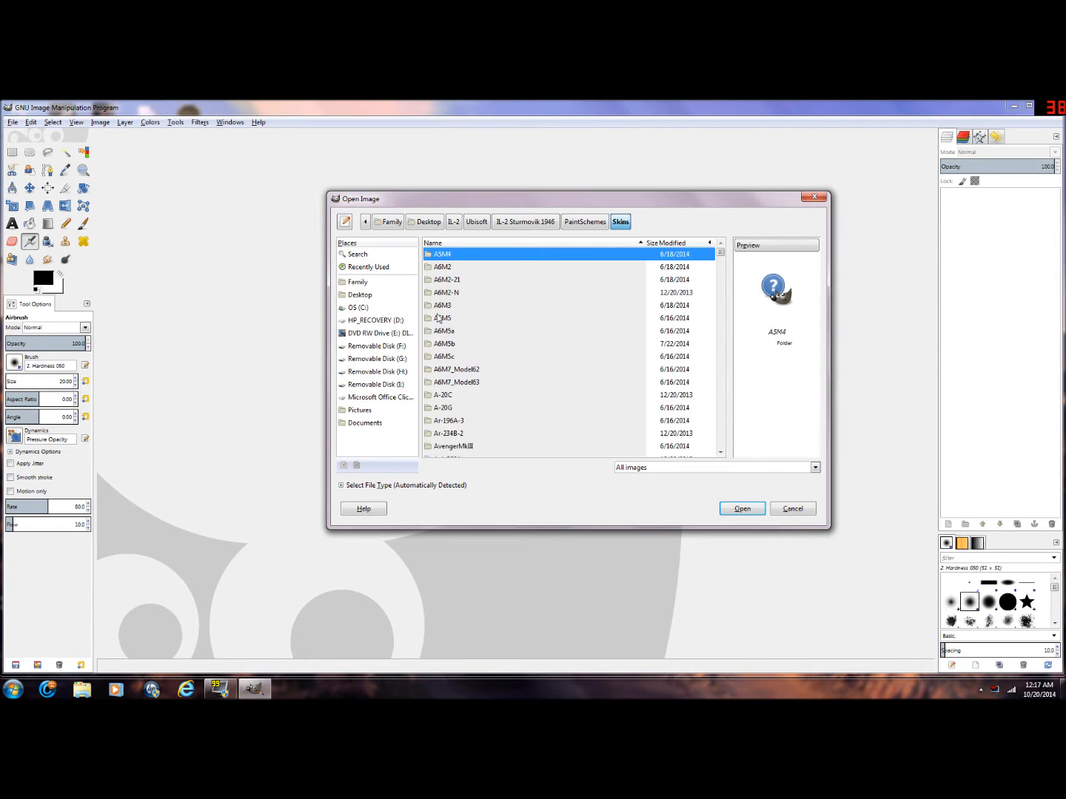
scroll("down", 3)
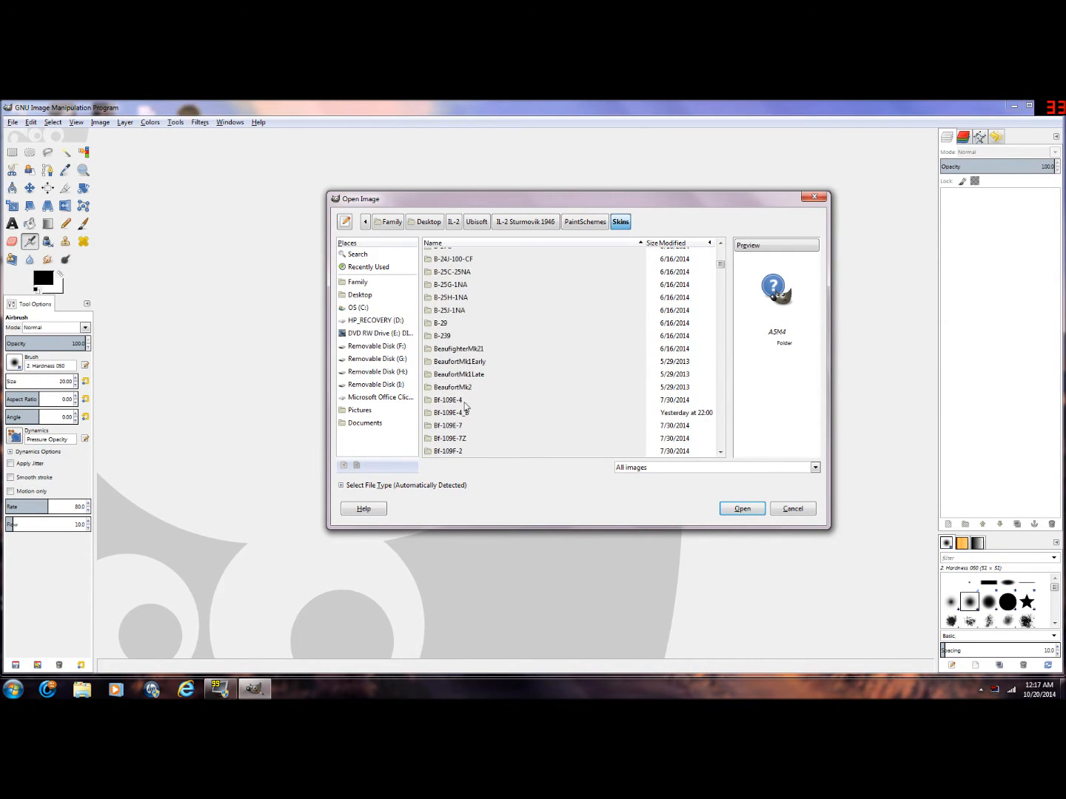
double_click(446, 400)
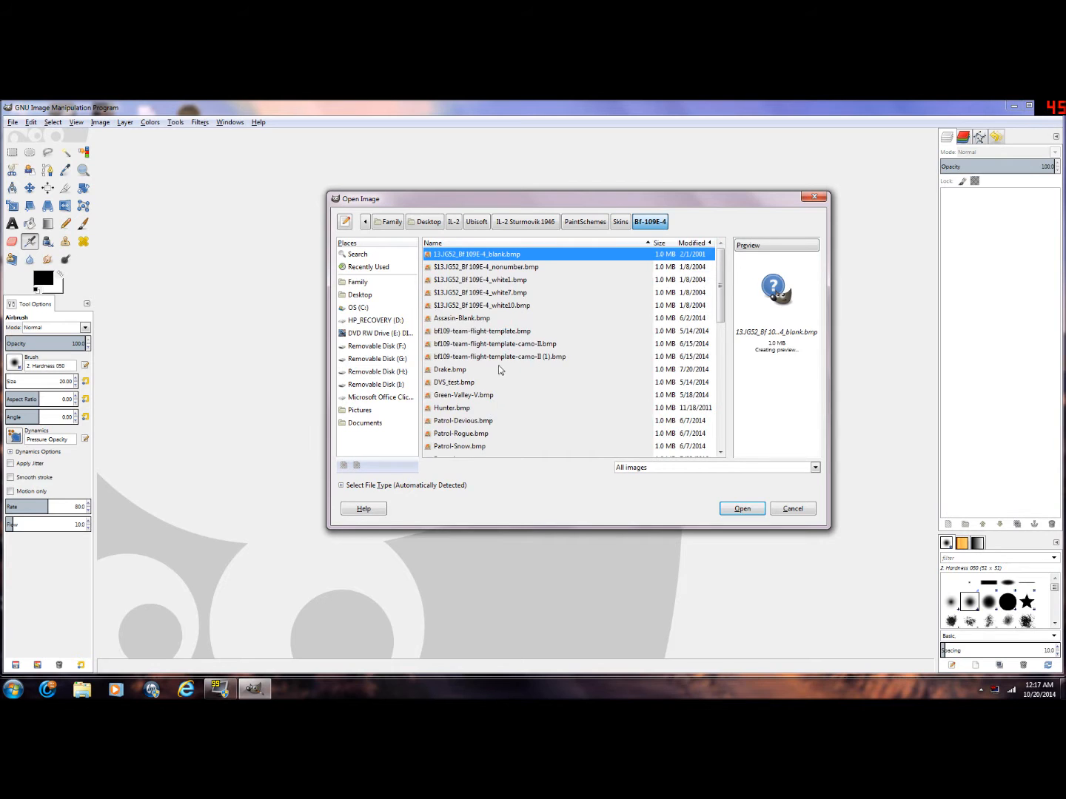
scroll("down", 3)
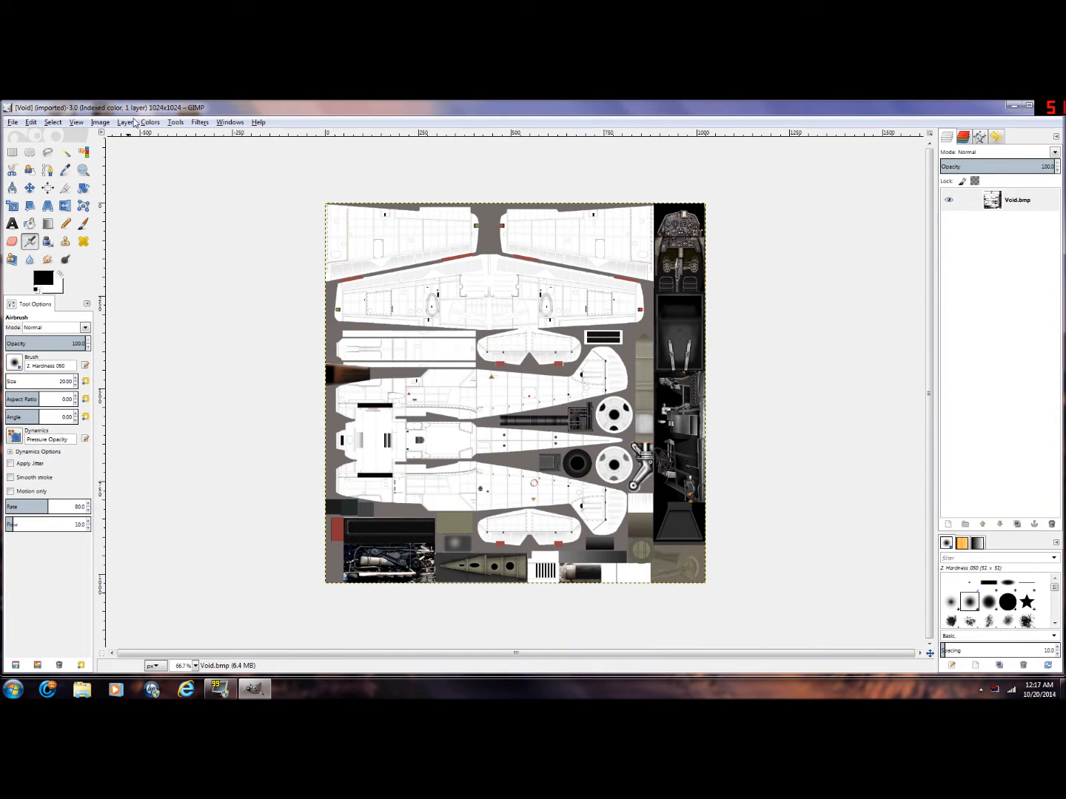
Step: Convert the image to RGB mode and make white transparent with Color to Alpha
left_click(100, 122)
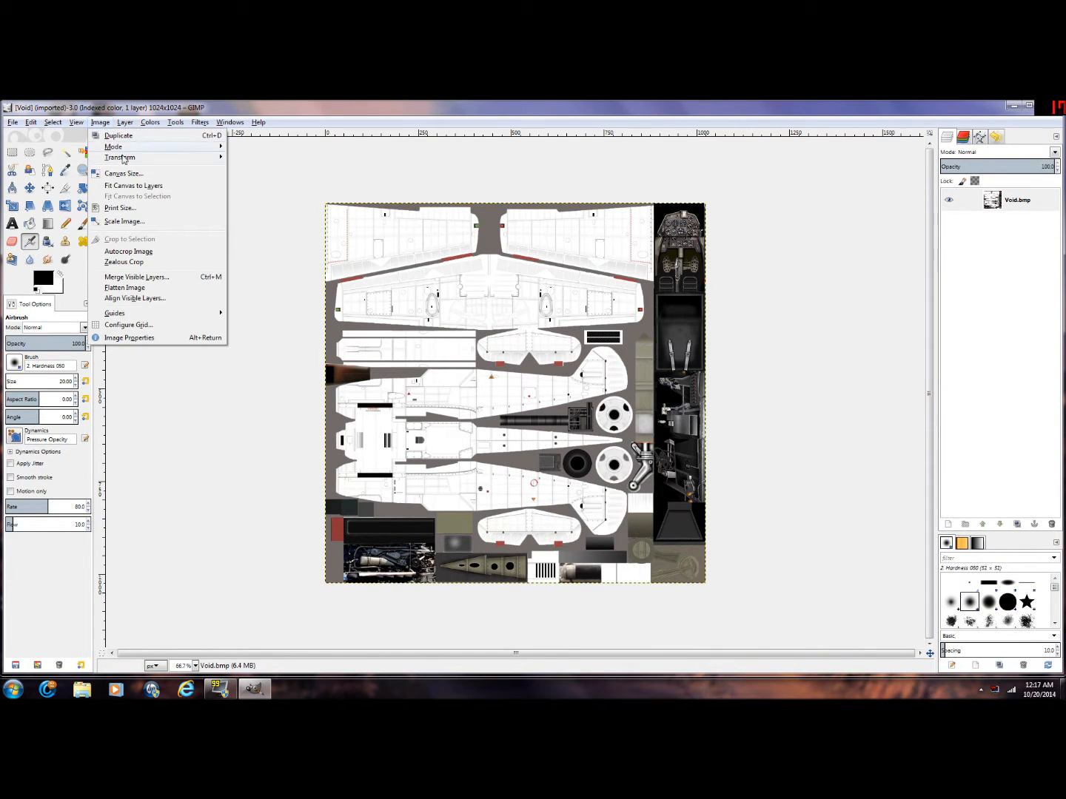
left_click(113, 147)
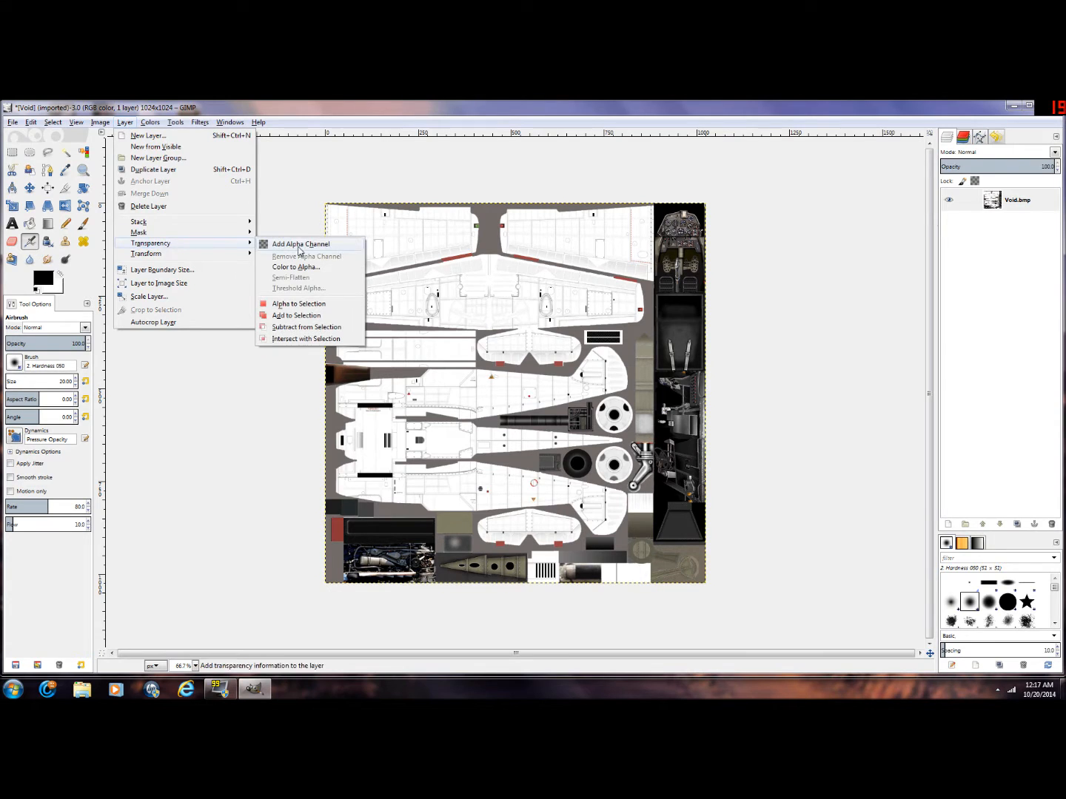
mouse_move(295, 268)
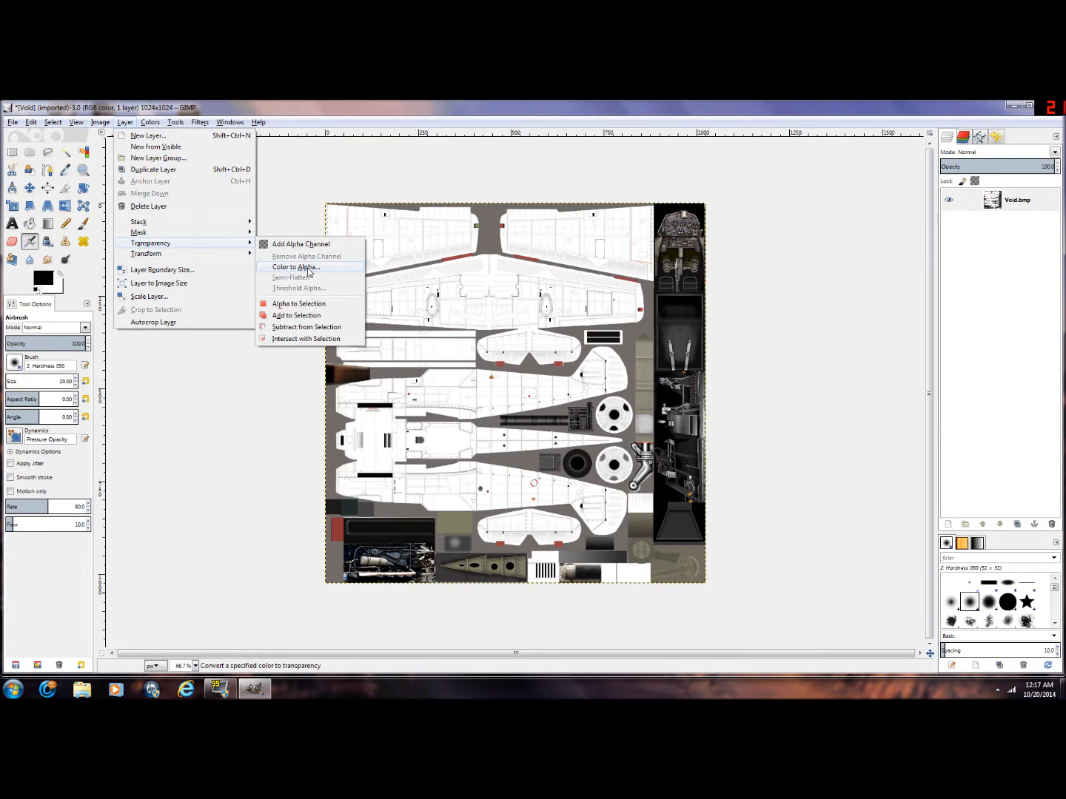
left_click(296, 266)
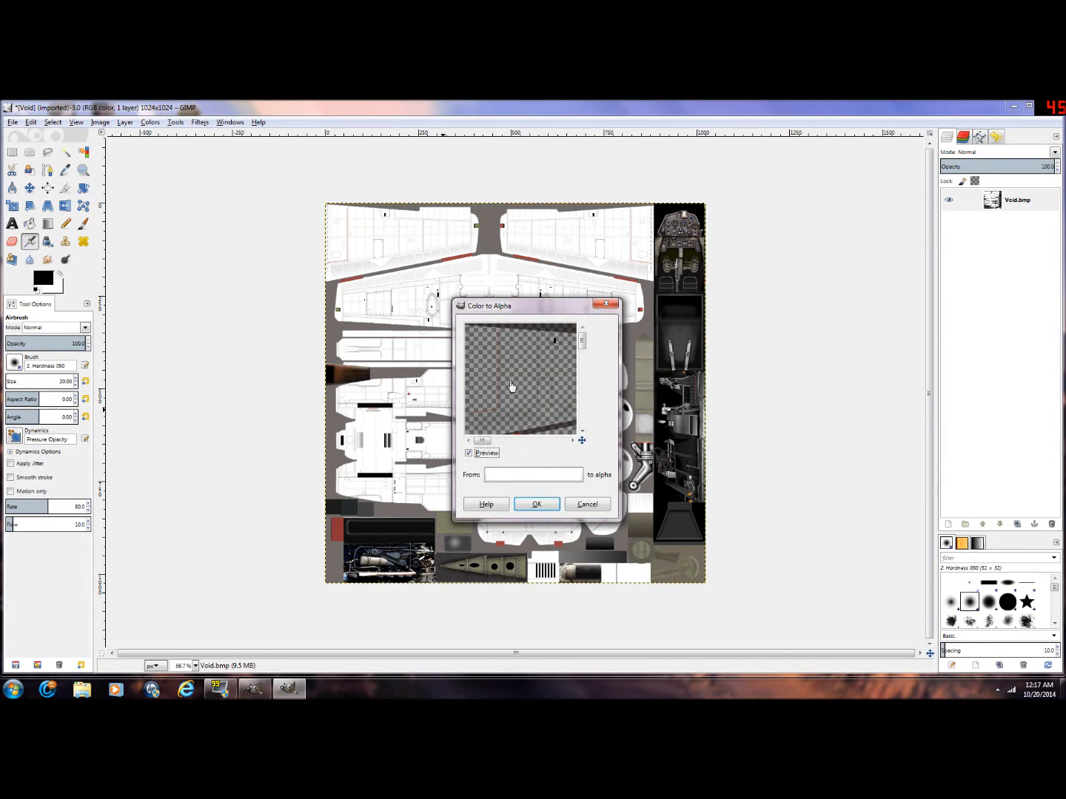
left_click(536, 504)
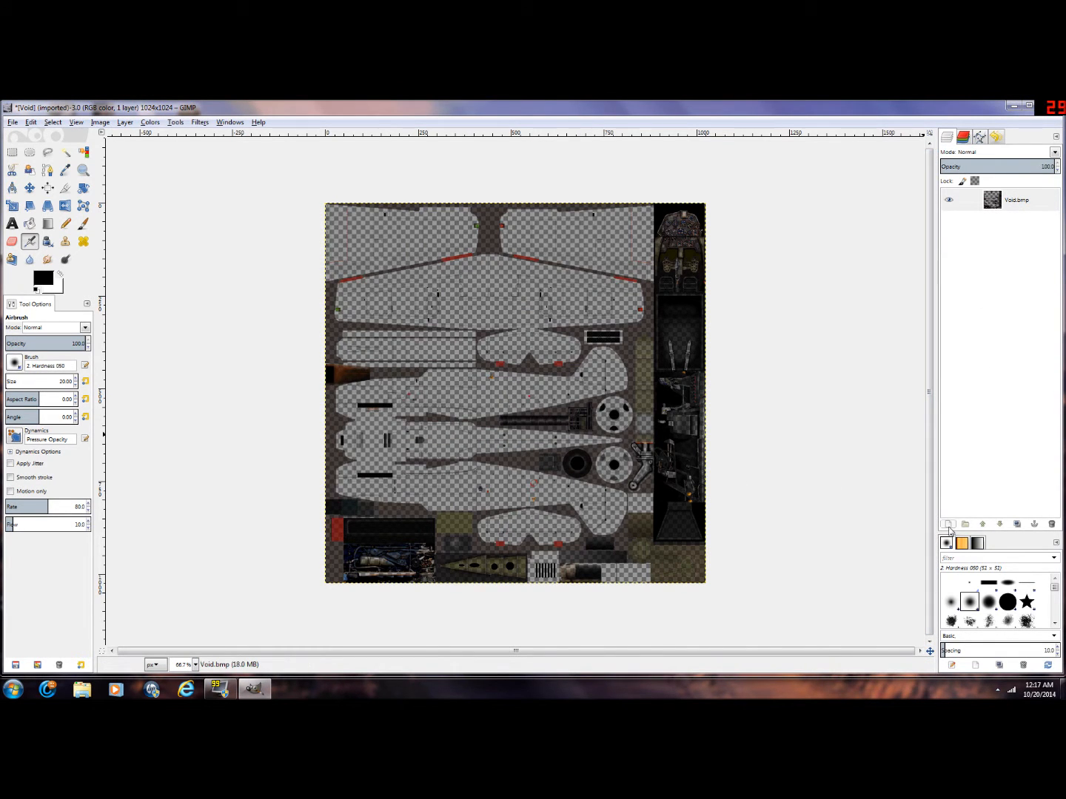
Step: Create a white-filled new layer and lower it beneath Void.bmp
left_click(949, 524)
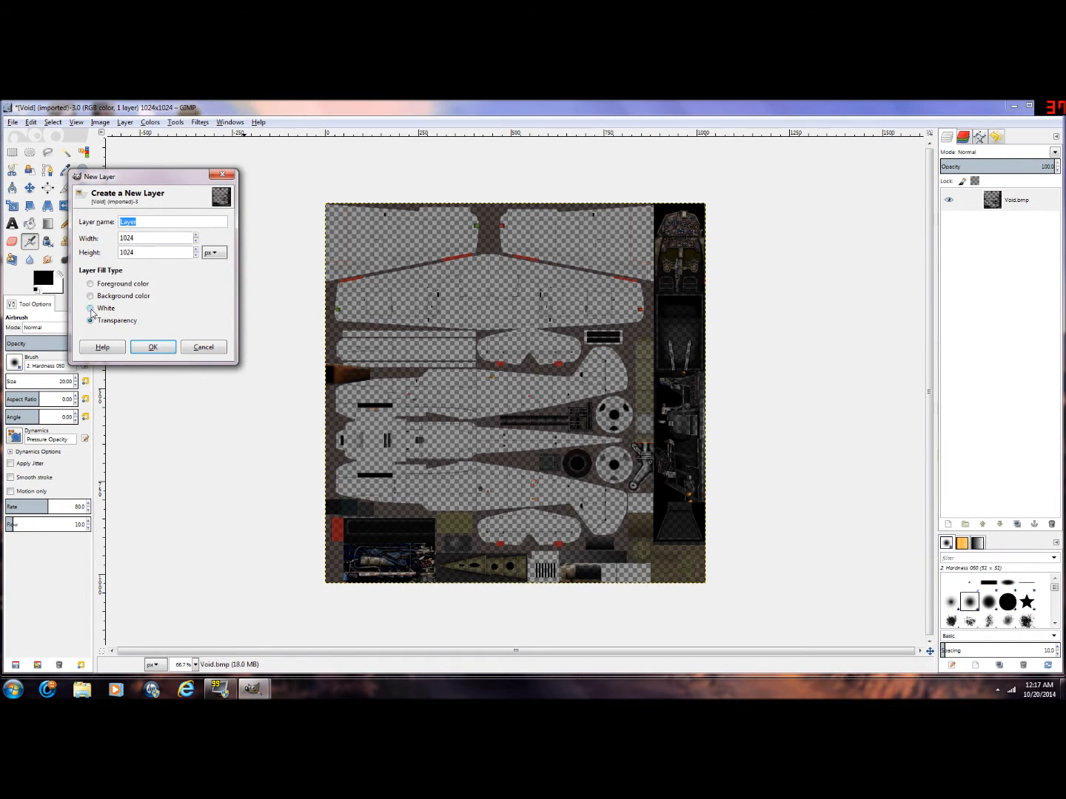
left_click(91, 321)
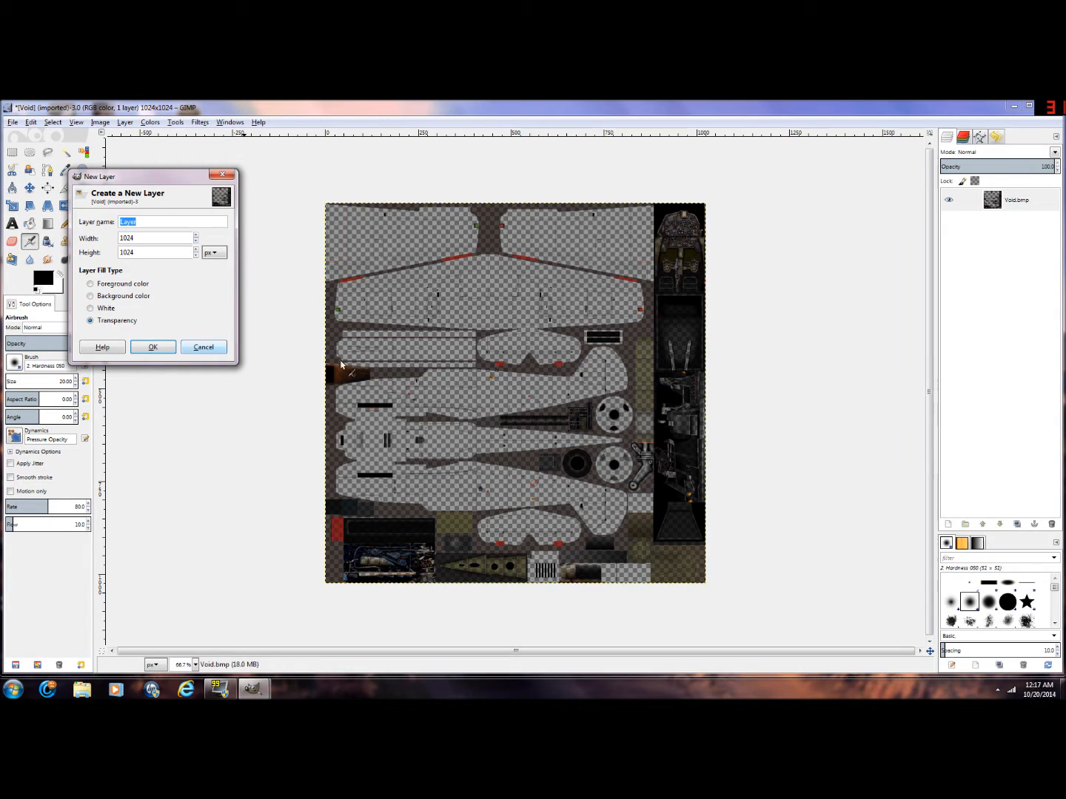
mouse_move(86, 346)
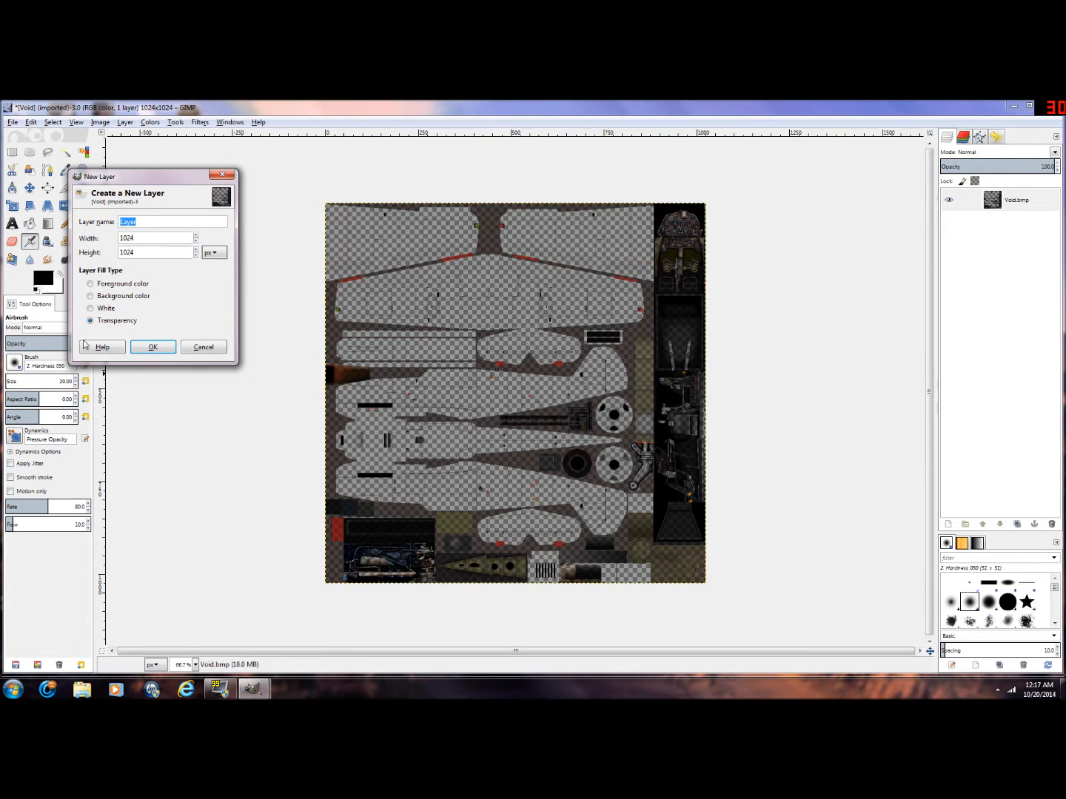
left_click(90, 308)
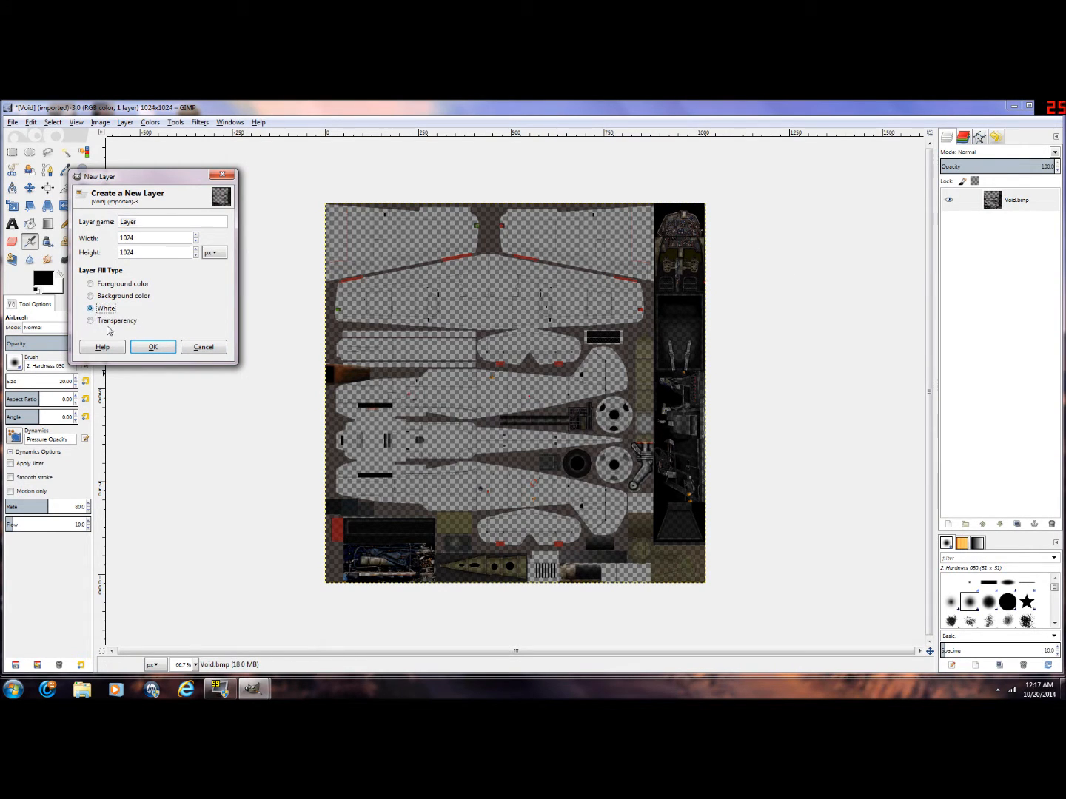
left_click(152, 347)
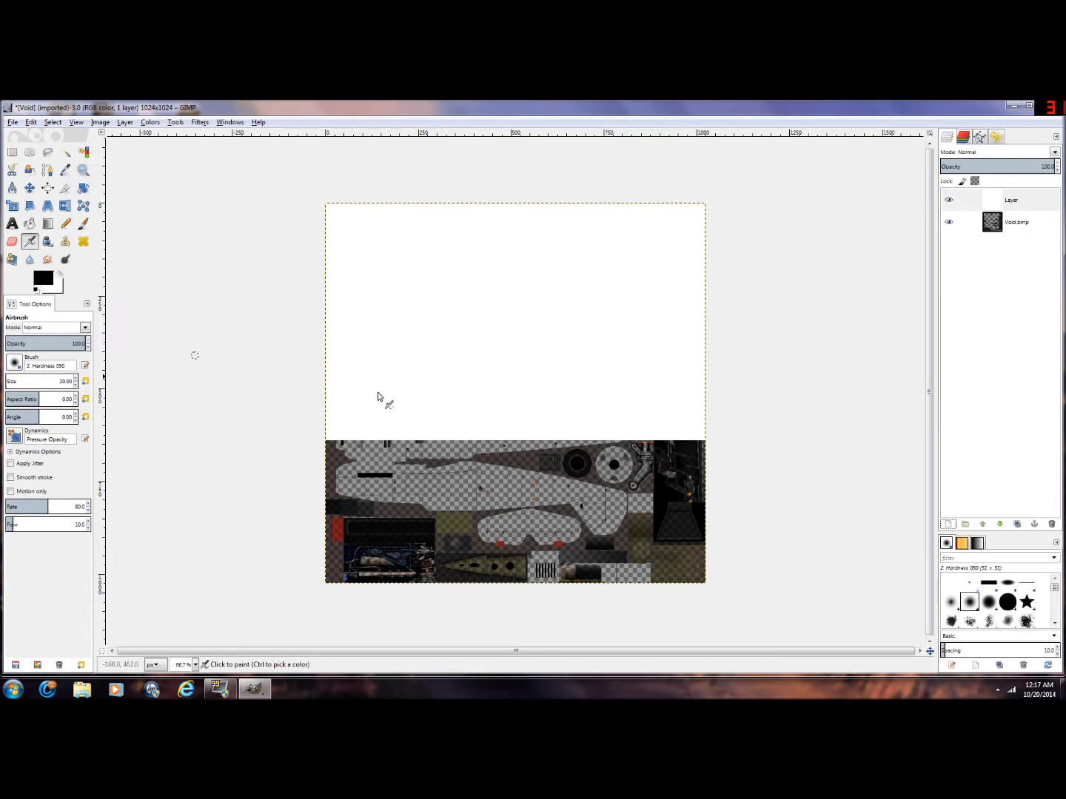
left_click(1000, 524)
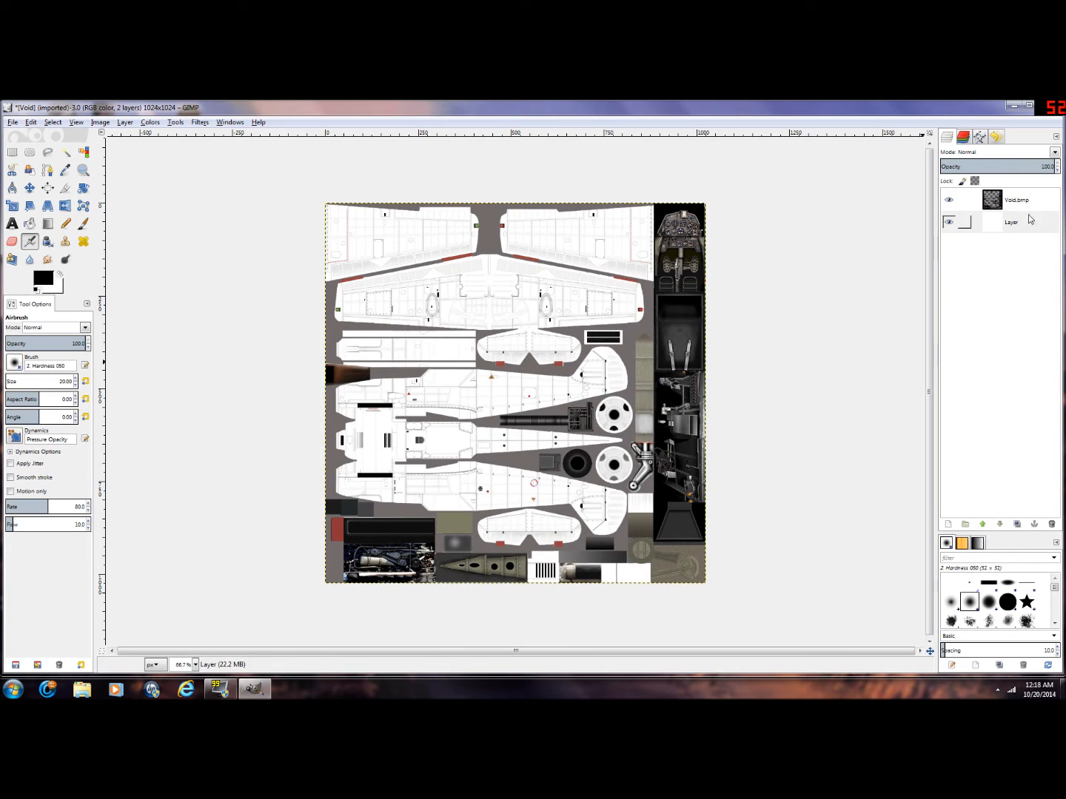
left_click(949, 222)
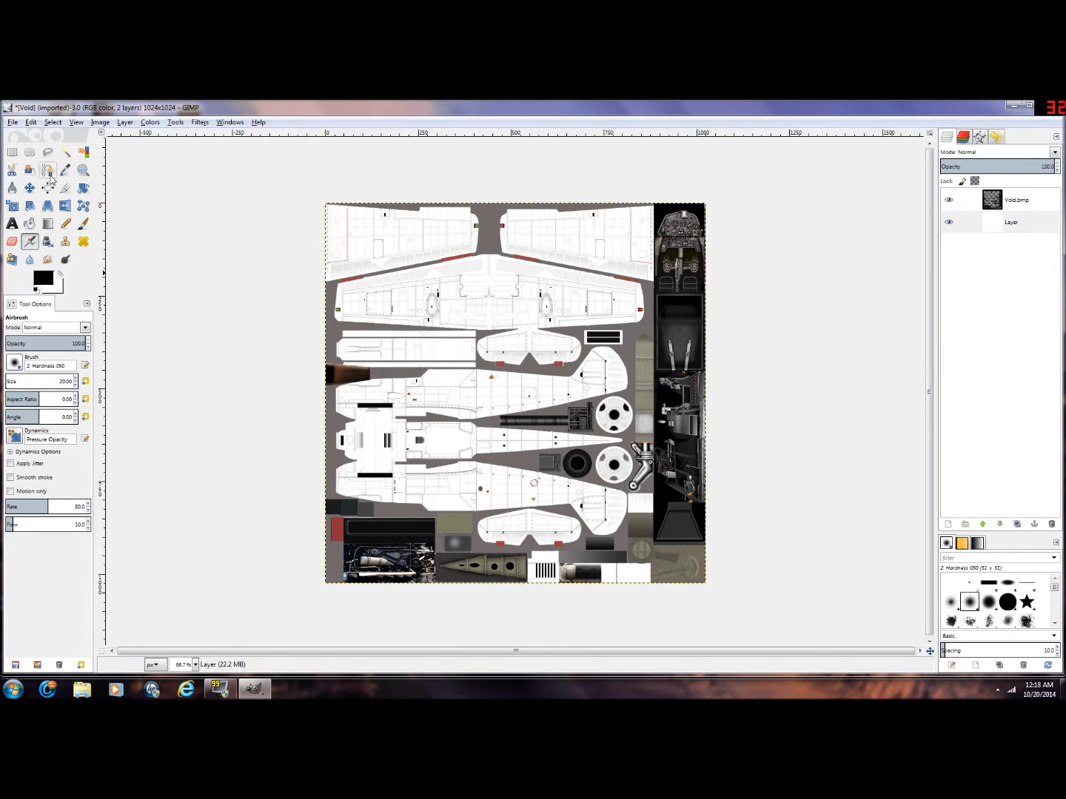
mouse_move(13, 153)
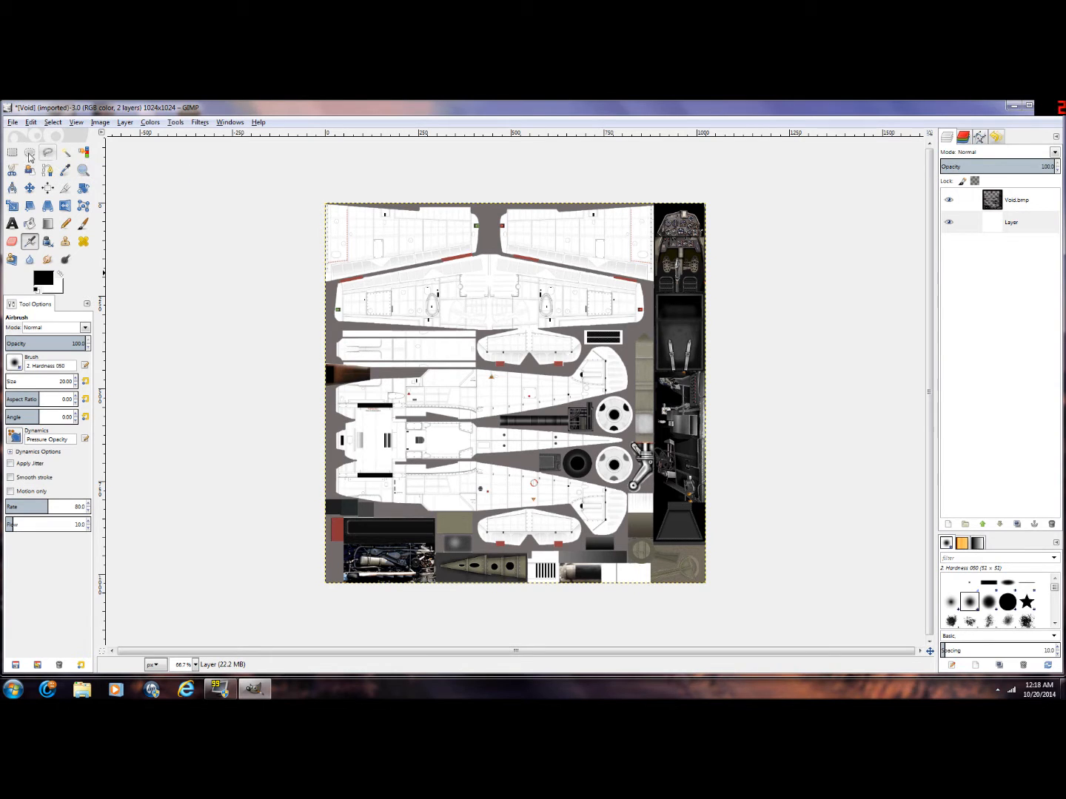
Step: Outline the upper wing section and cowling panel with Free Select, then pick Bucket Fill
left_click(11, 152)
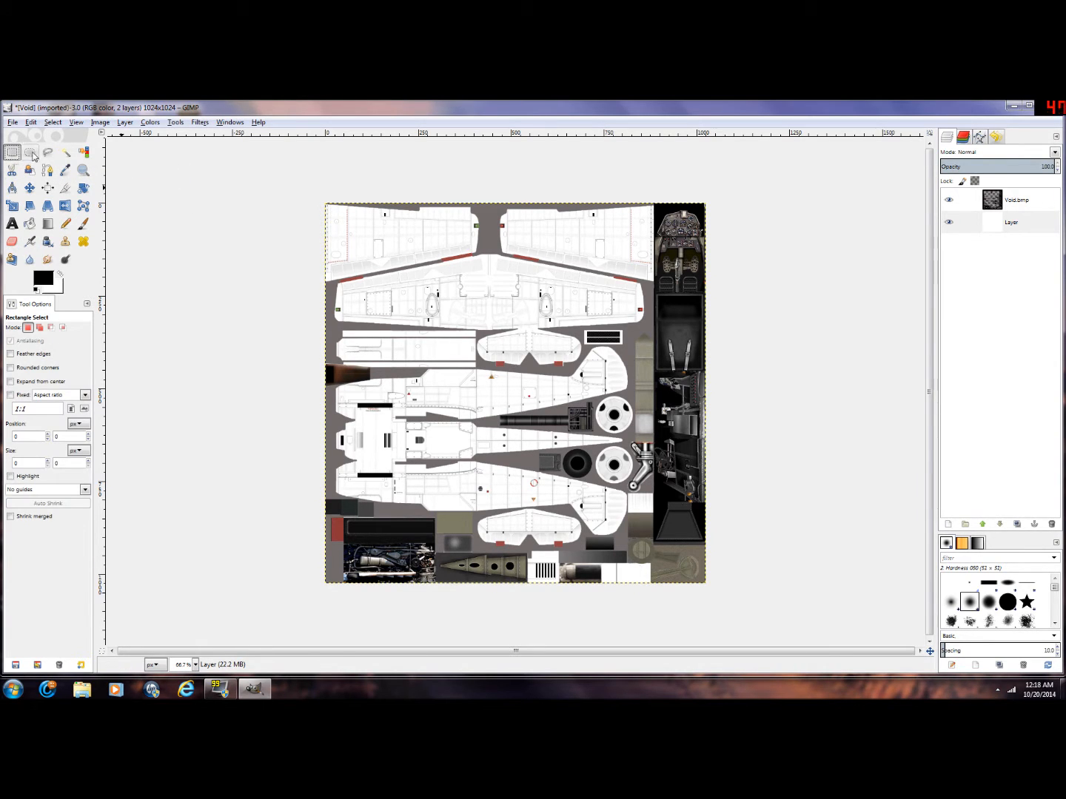
left_click(47, 152)
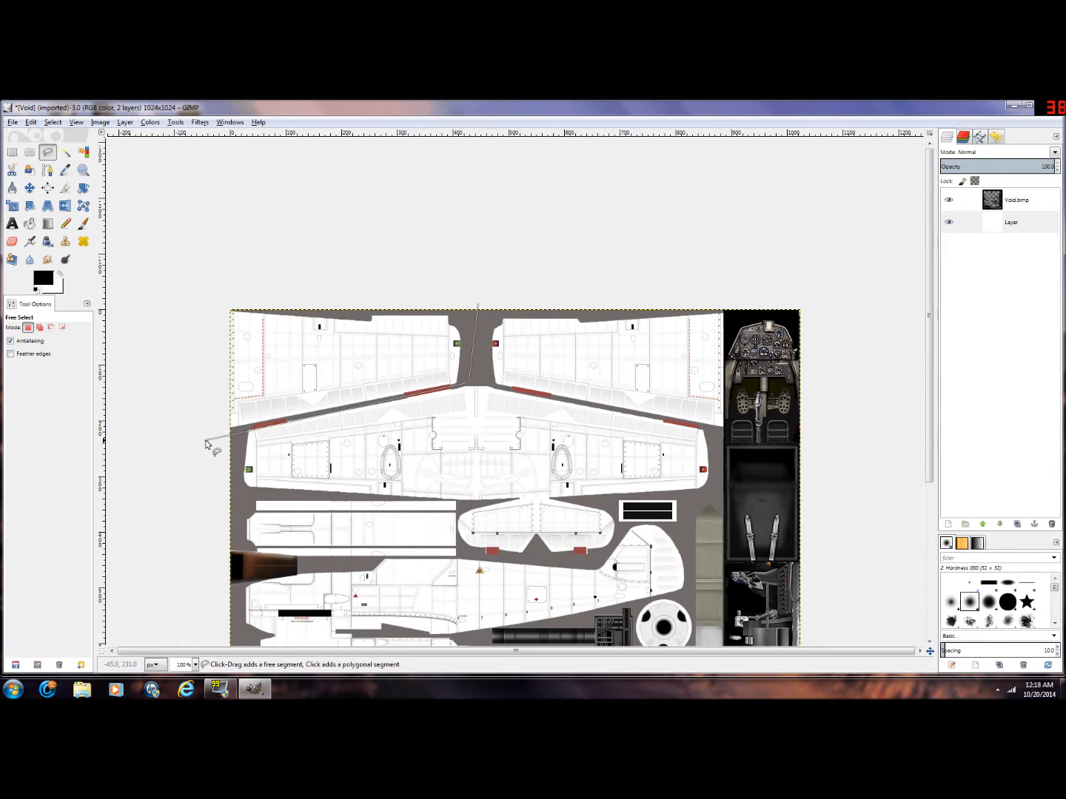
left_click(479, 306)
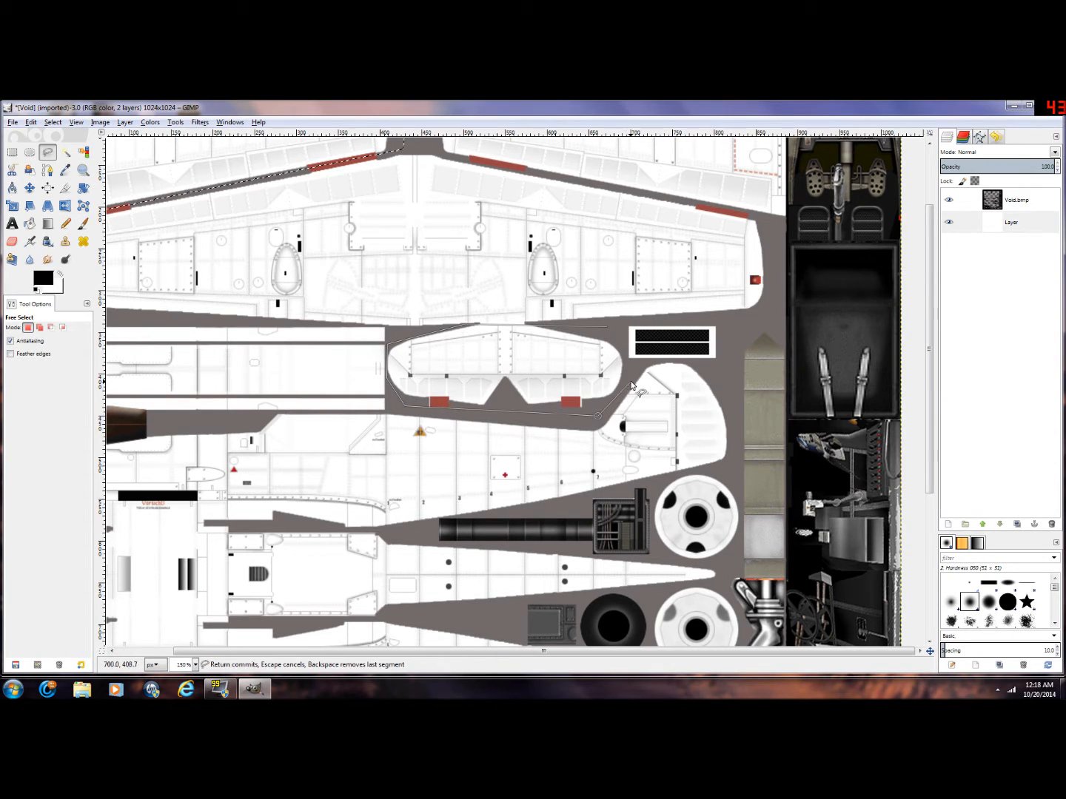
left_click(607, 329)
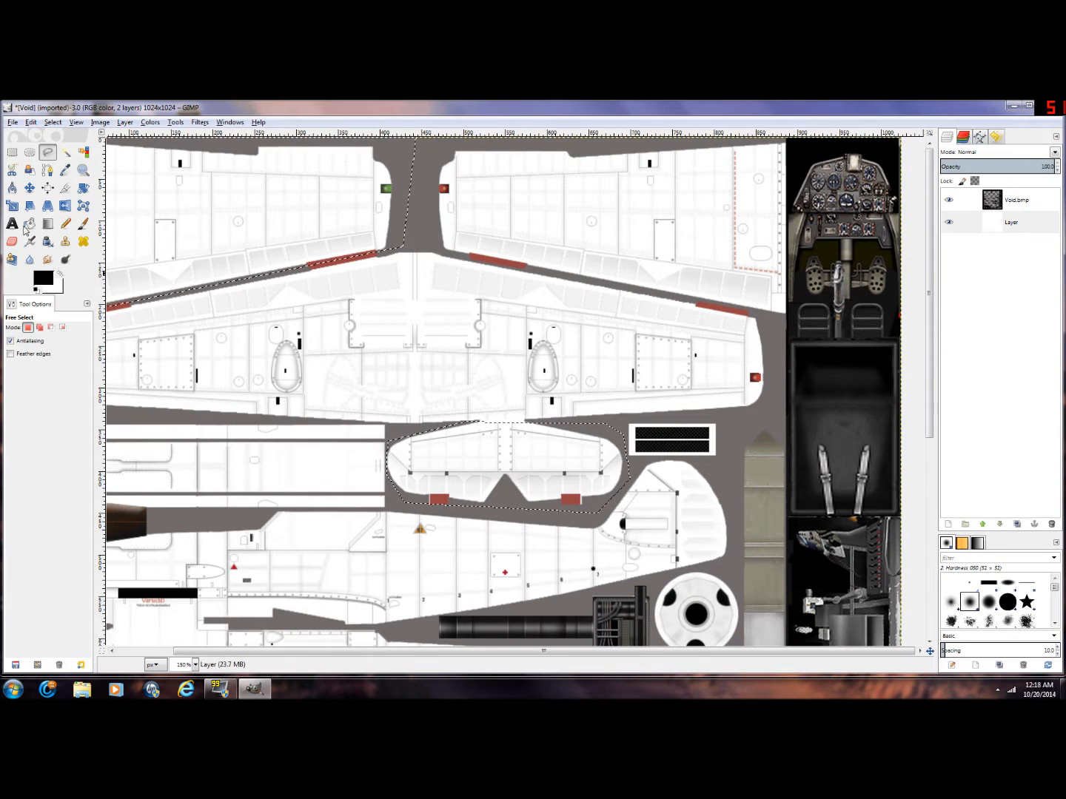
left_click(30, 224)
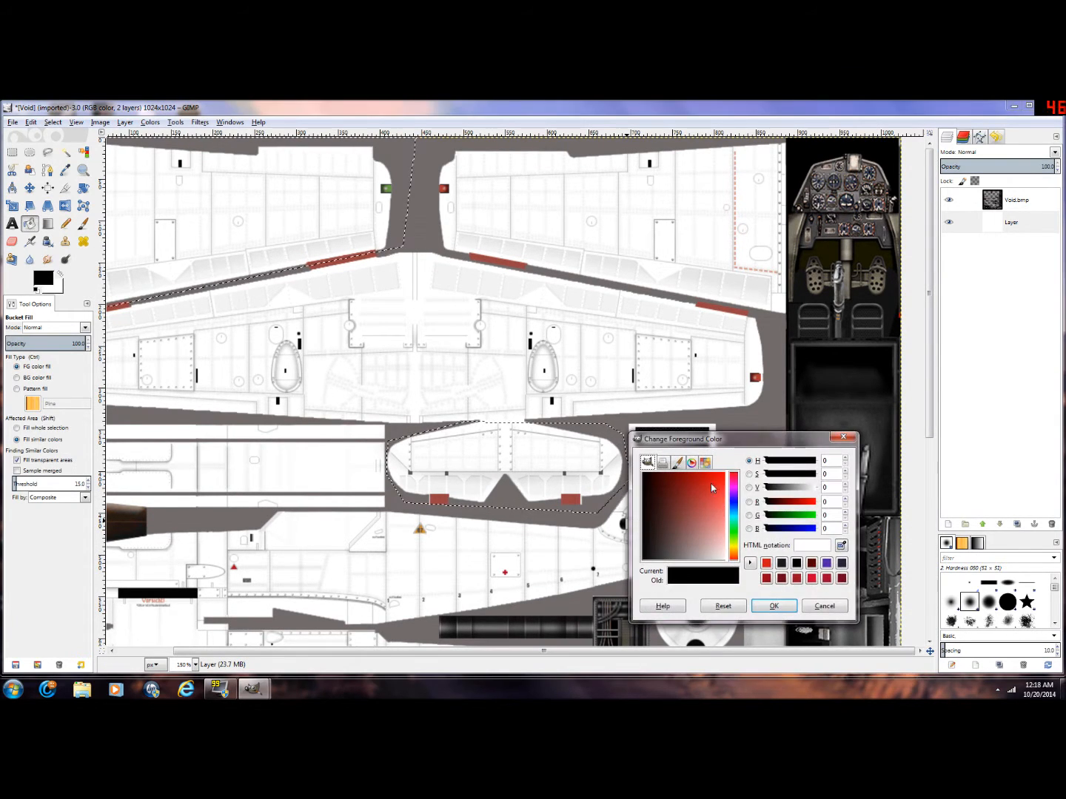
Step: Set dark red as the foreground colour and undo the trial fills
left_click(773, 606)
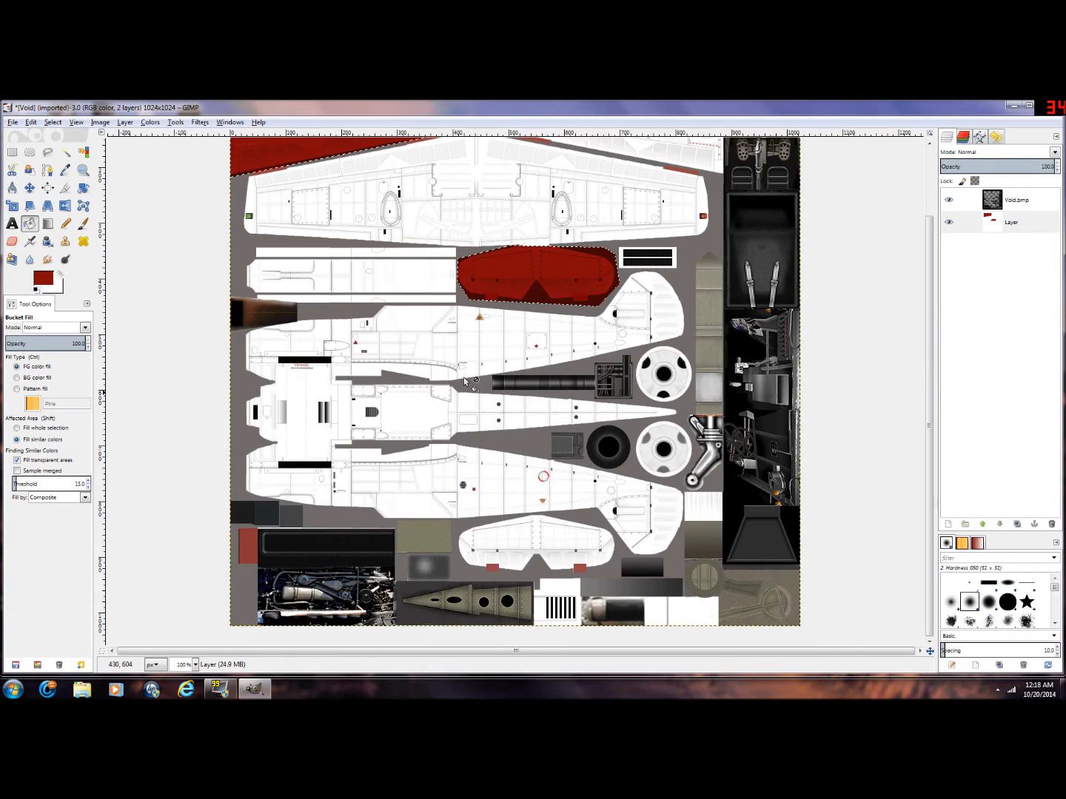
scroll("up", 3)
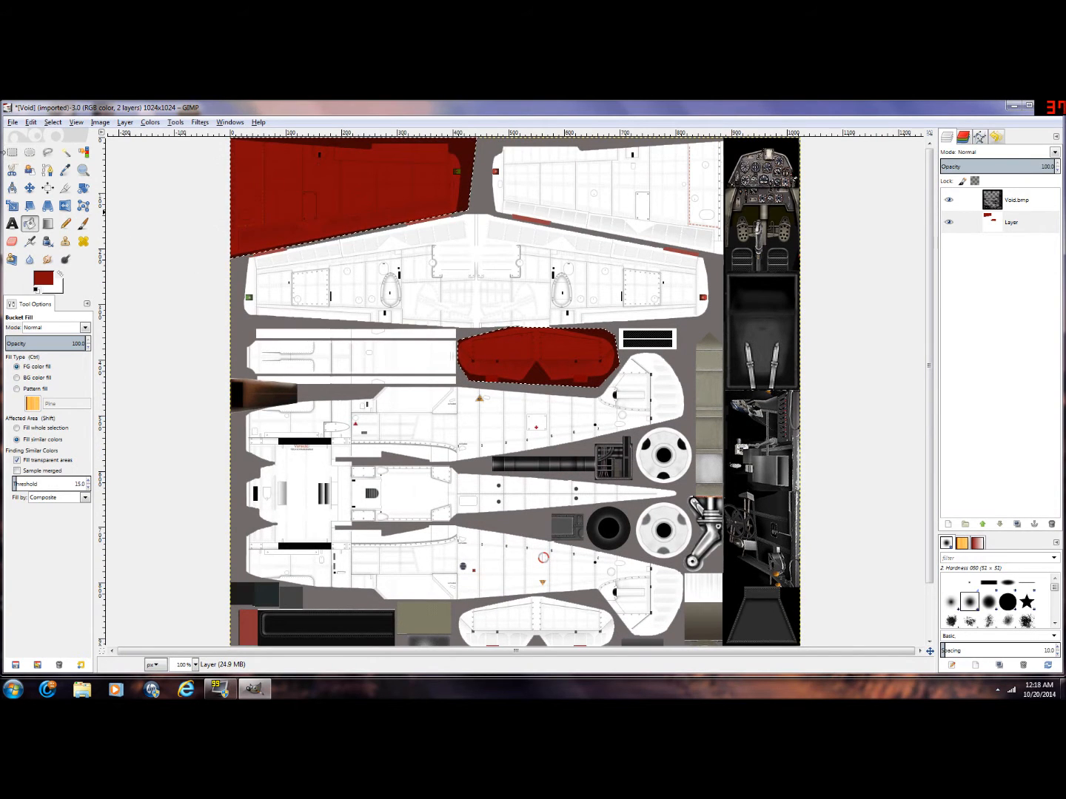
left_click(12, 152)
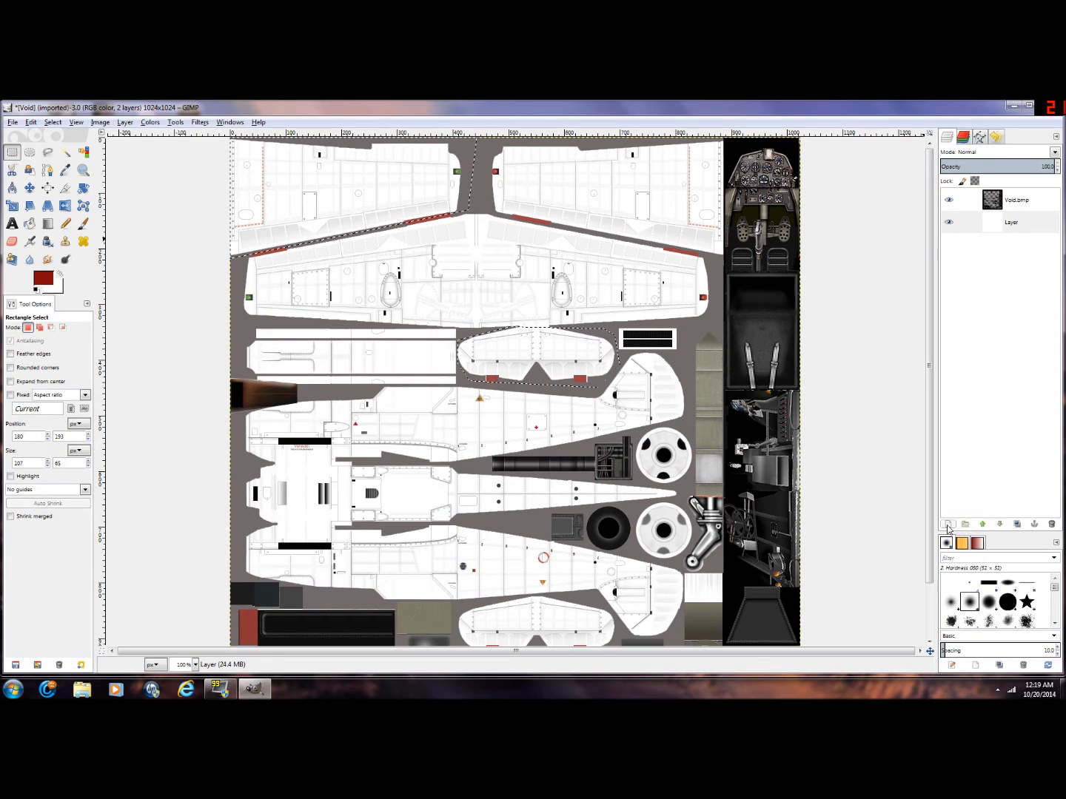
Step: Add transparent Layer #1 above the white layer and make it active
left_click(948, 524)
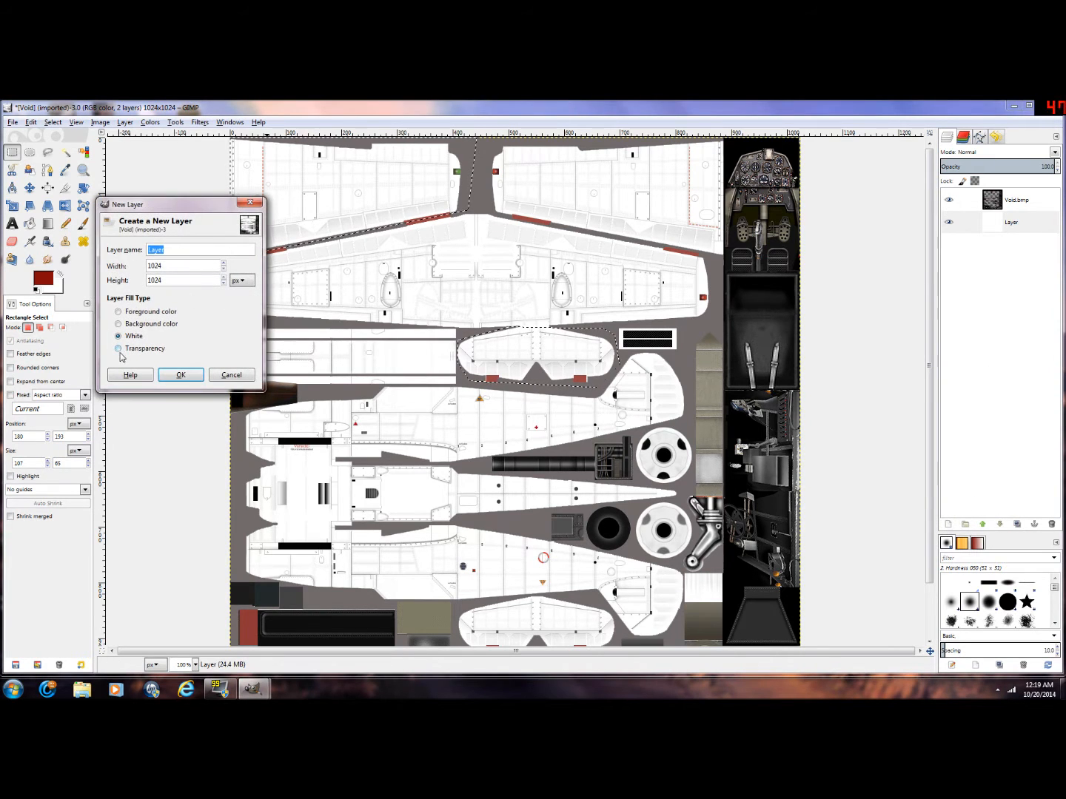
left_click(181, 375)
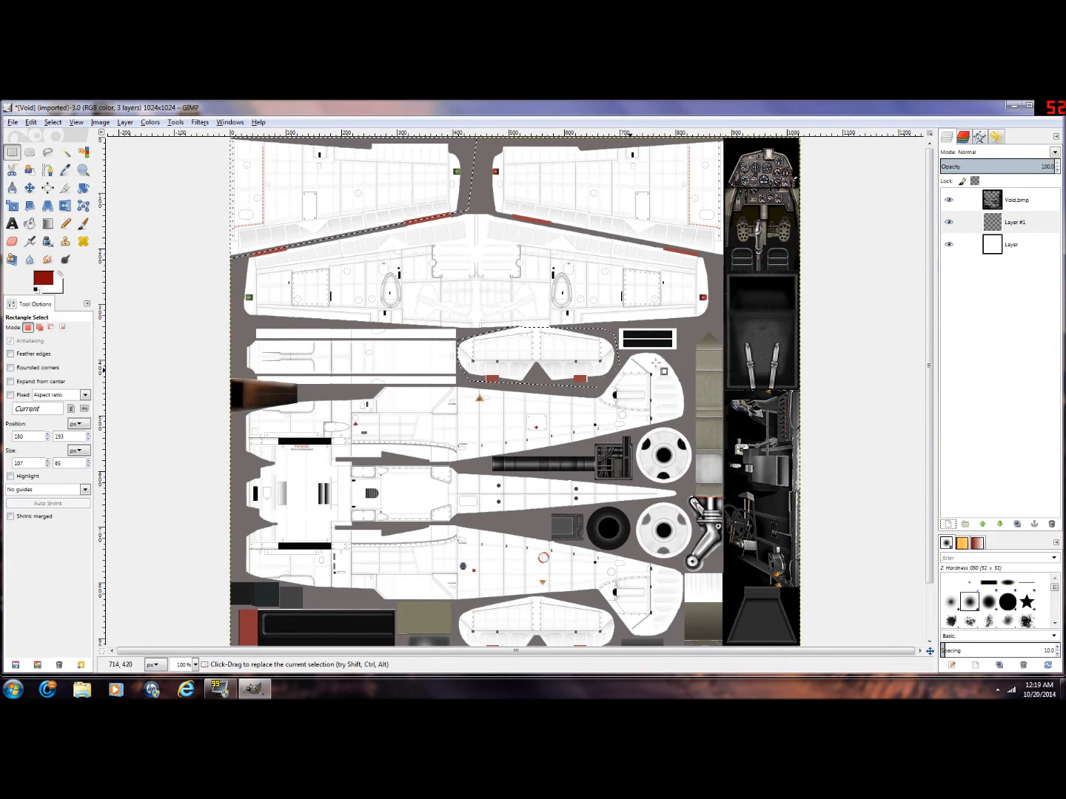
left_click(1015, 222)
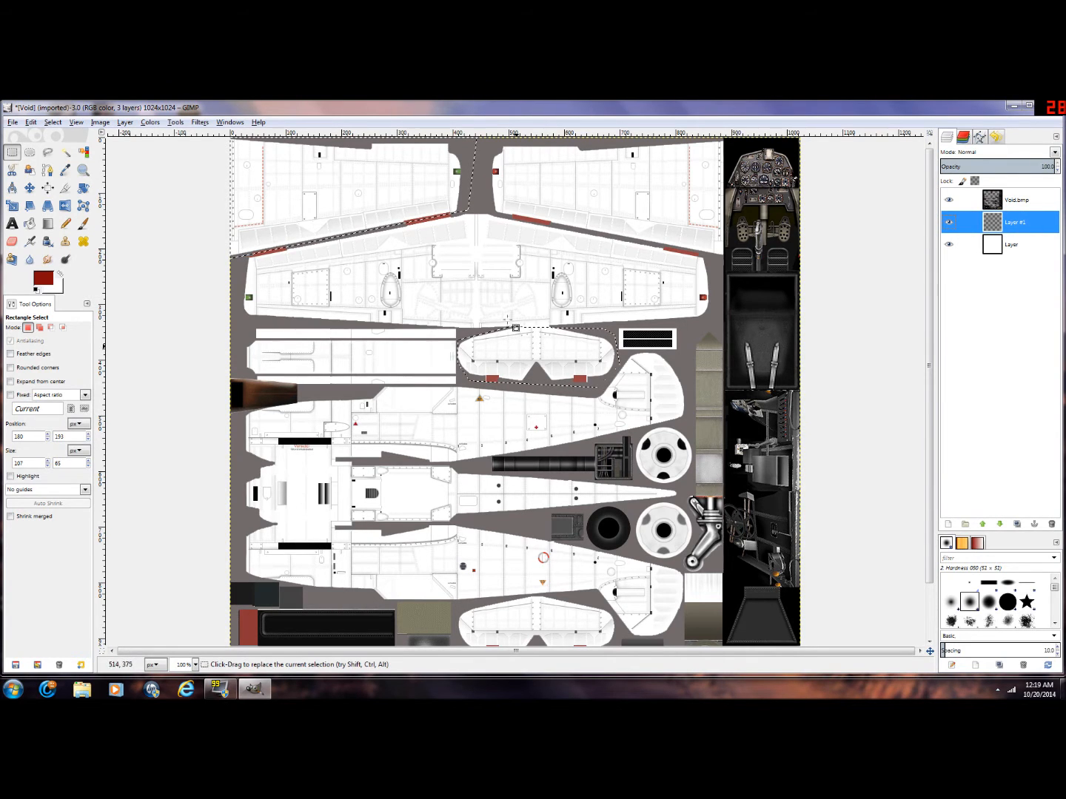
left_click(949, 199)
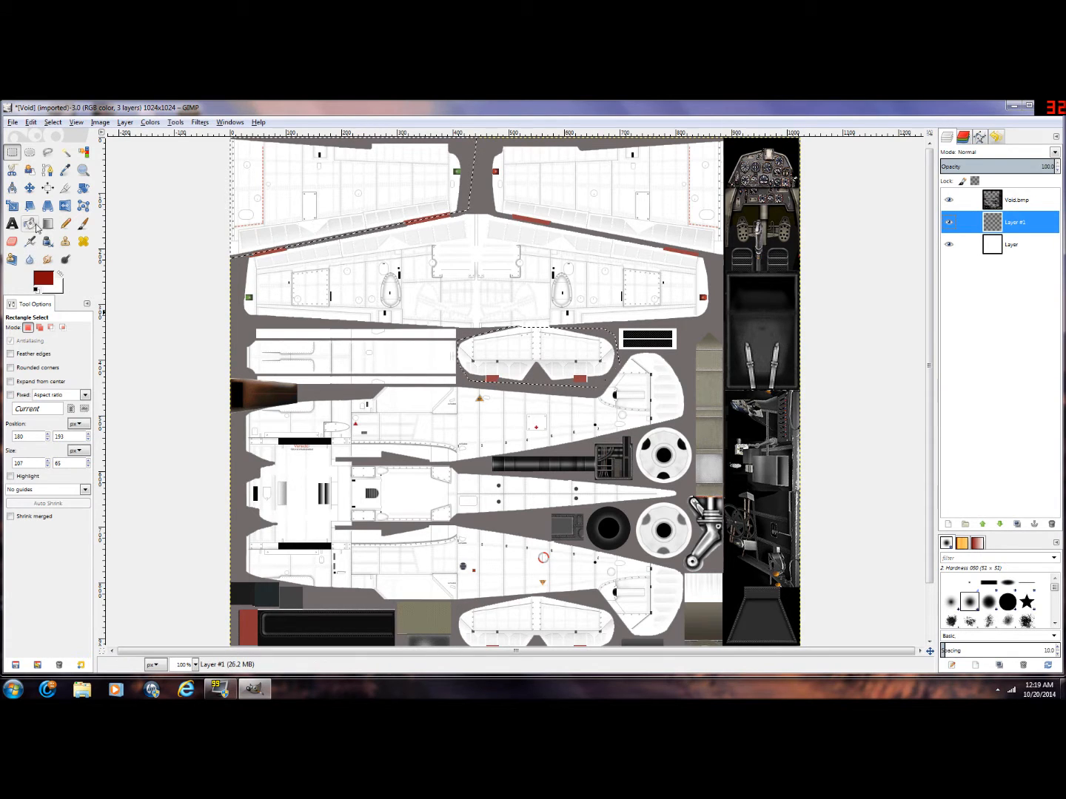
Step: Bucket-fill the wing selection, minus two circles, and the cowling panel with dark red
left_click(30, 152)
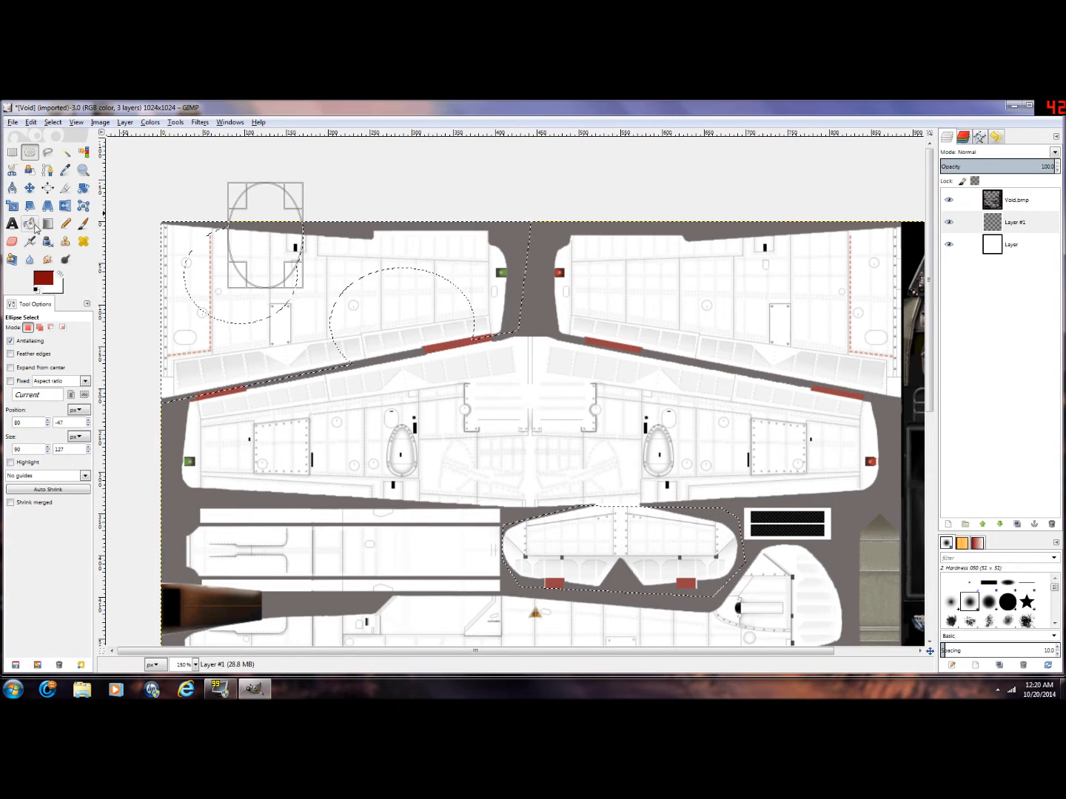
left_click(29, 224)
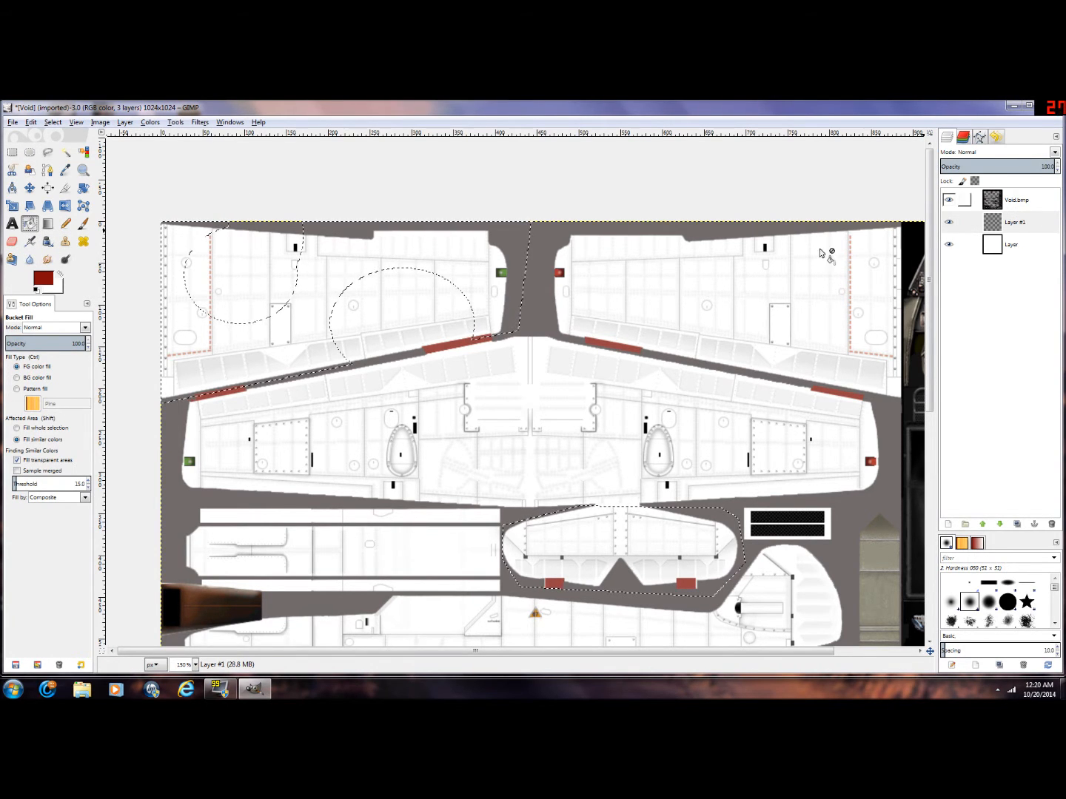
left_click(599, 542)
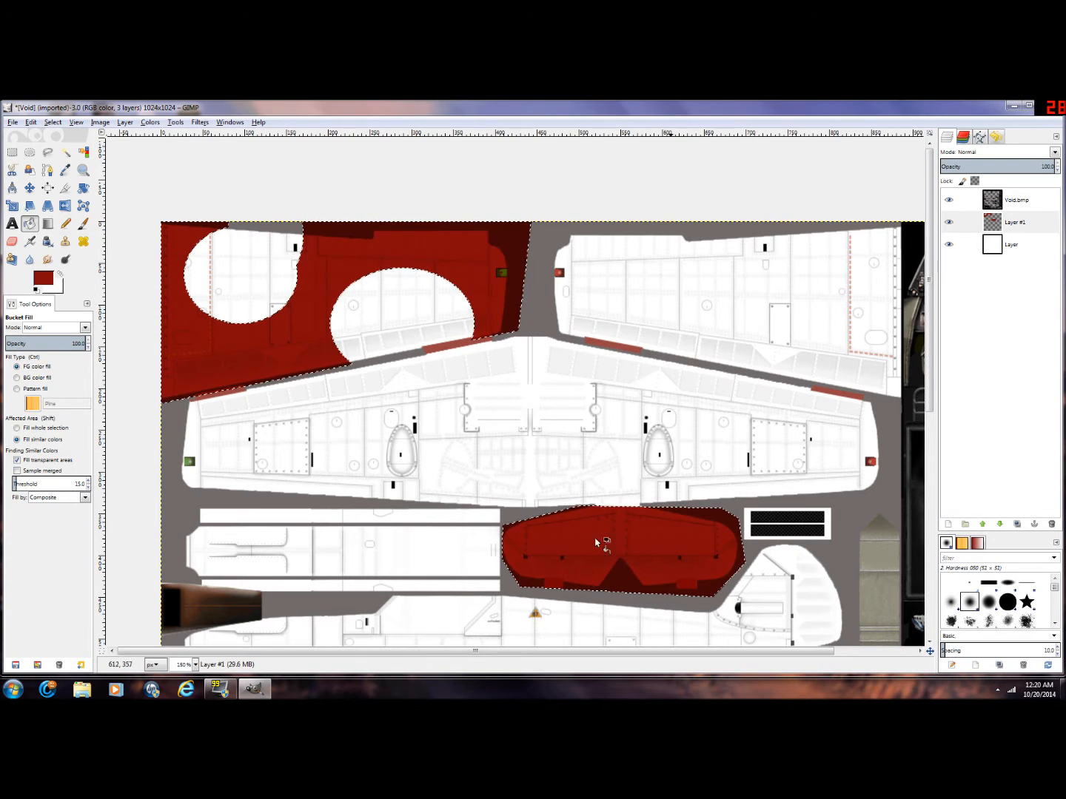
mouse_move(667, 481)
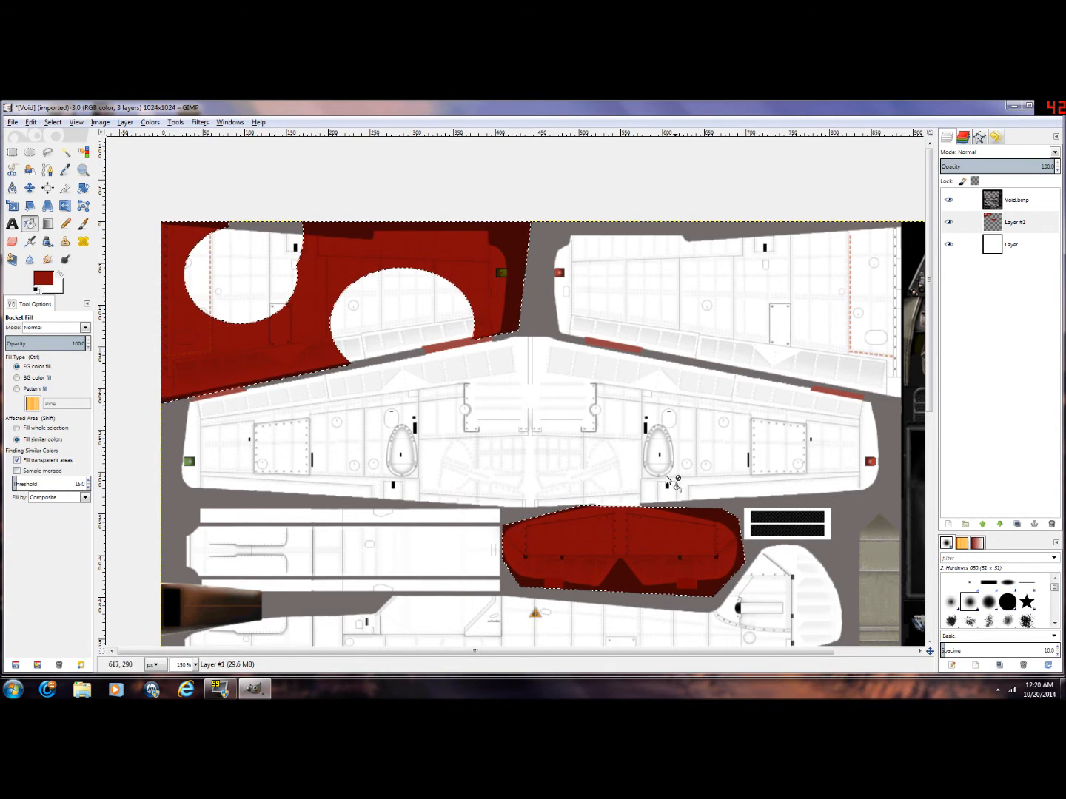
scroll("down", 3)
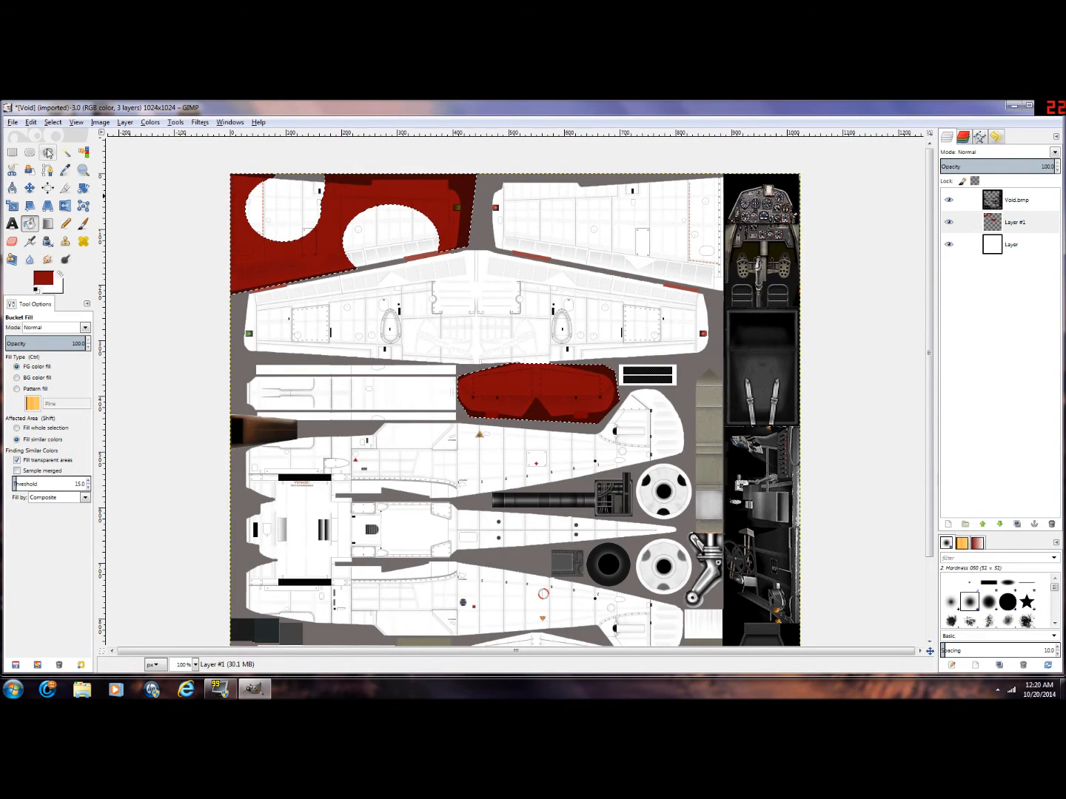
Step: Add small areas near the wing root to the selection with Free Select
left_click(47, 153)
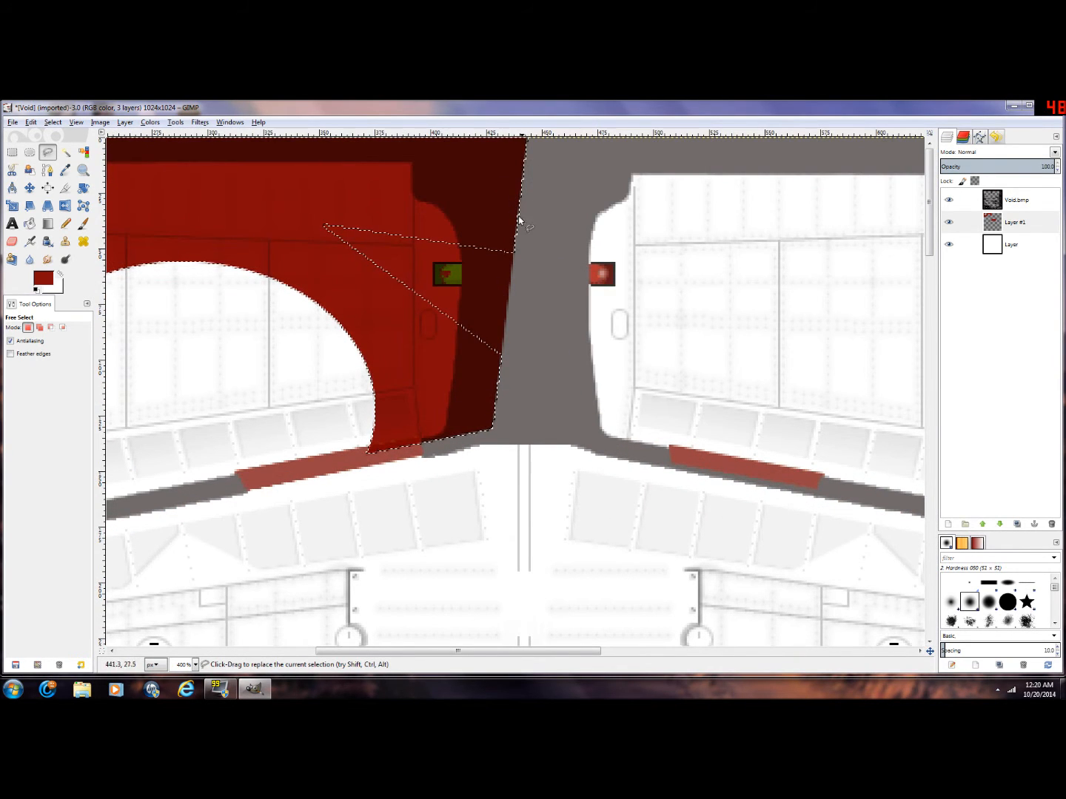
mouse_move(528, 379)
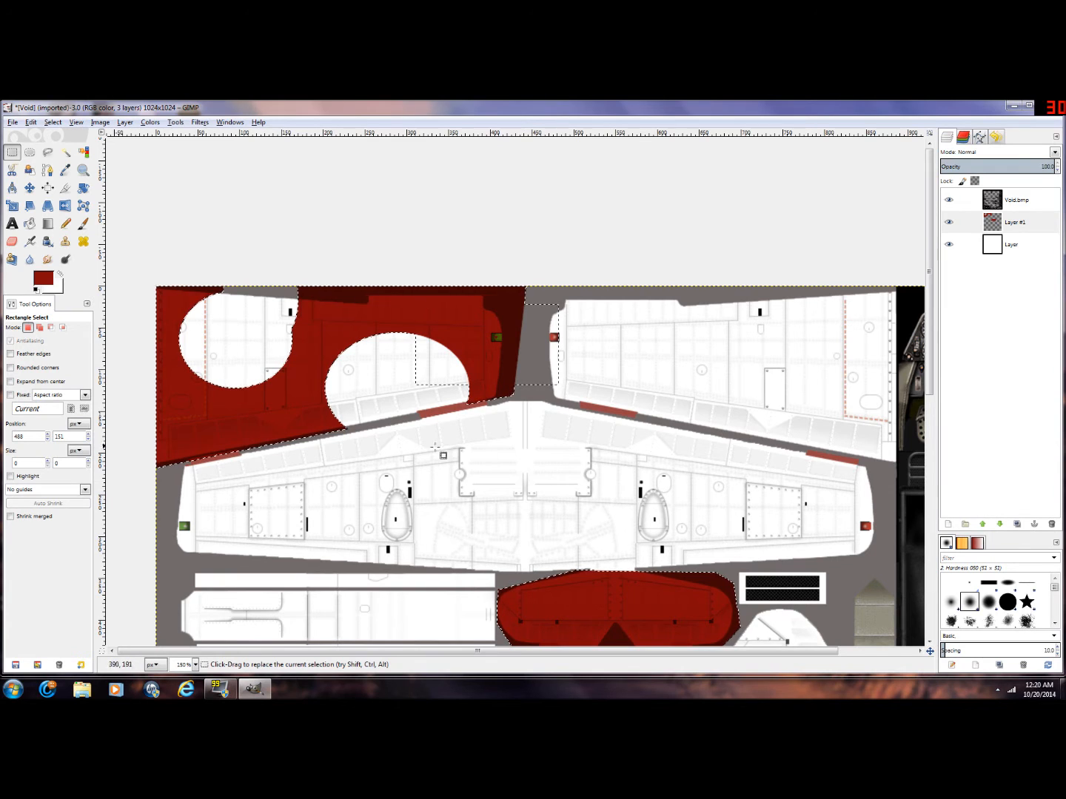
scroll("down", 3)
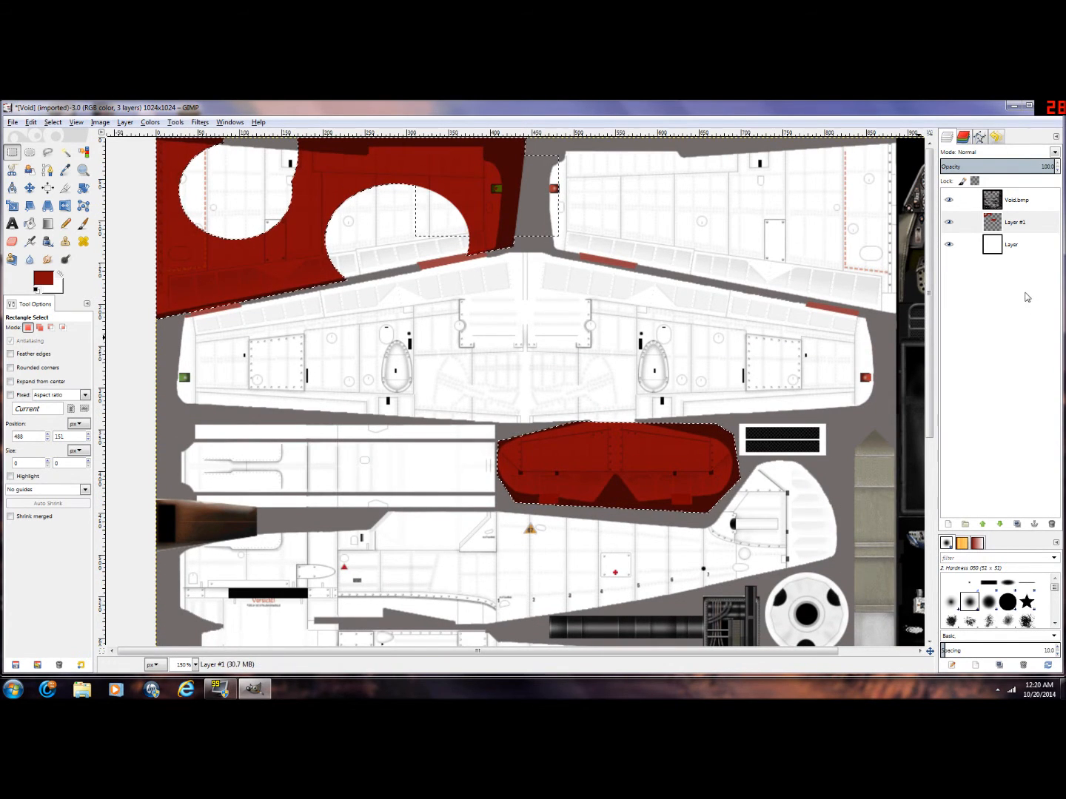
Step: Flatten the image from Layer #1's right-click menu
right_click(1015, 222)
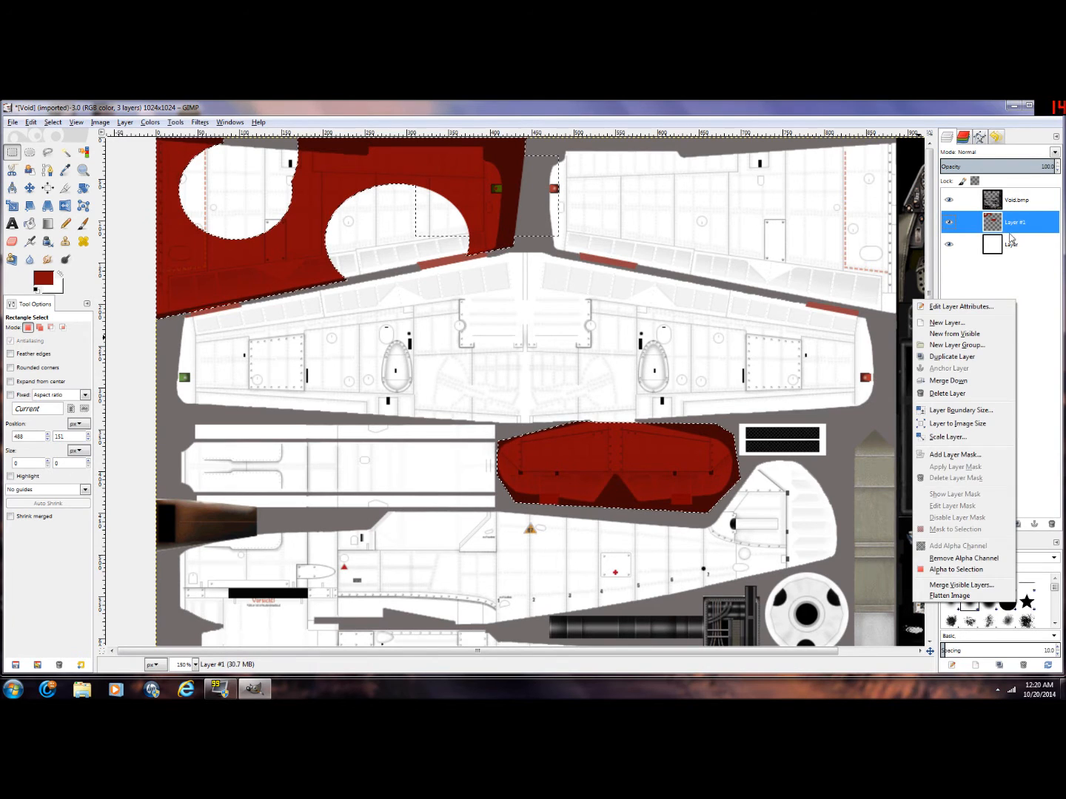
mouse_move(967, 585)
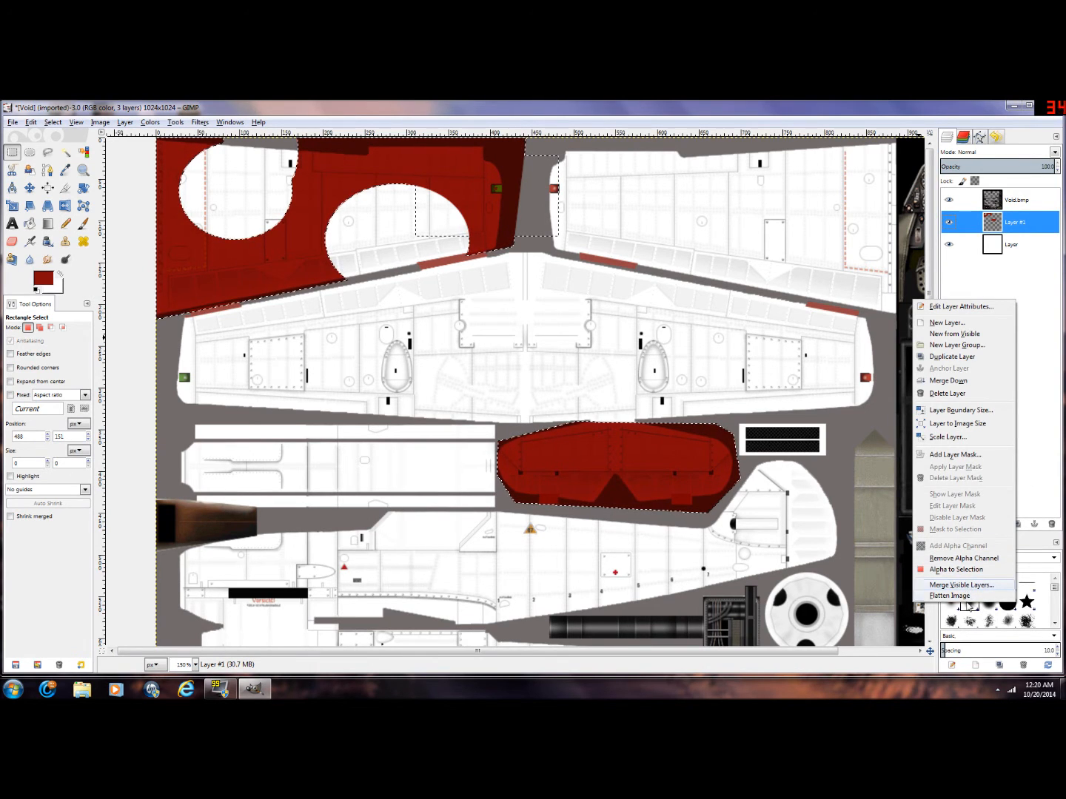
mouse_move(950, 596)
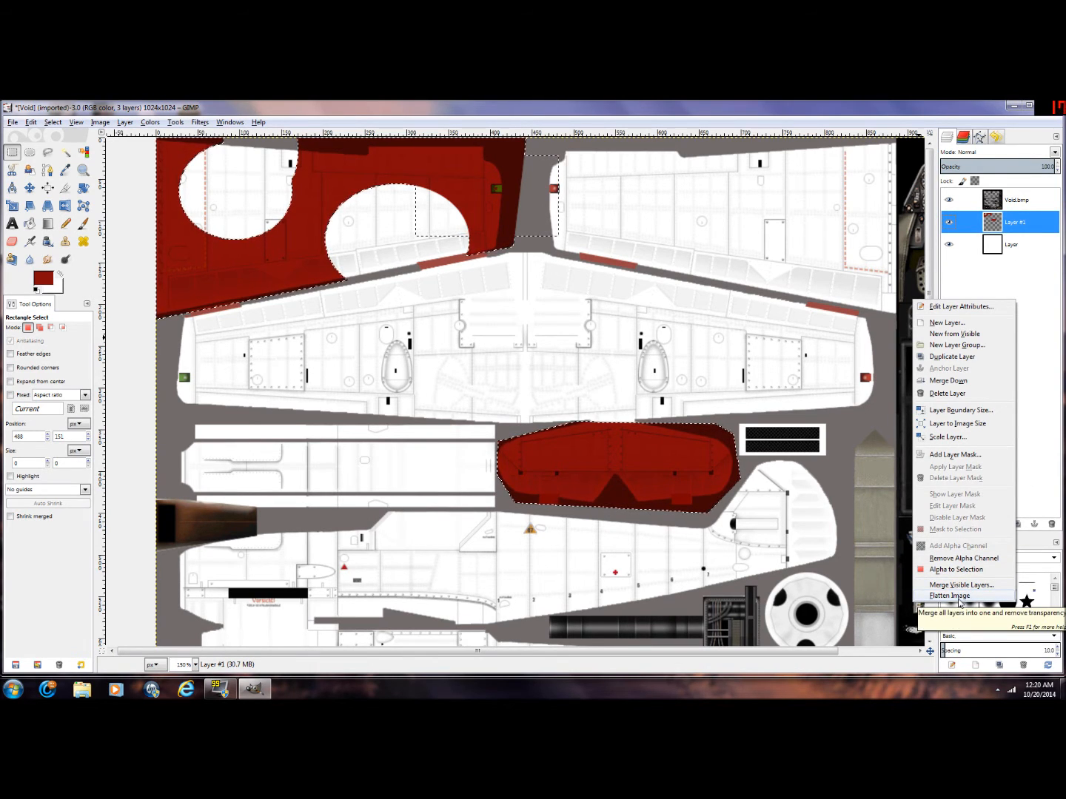
mouse_move(961, 584)
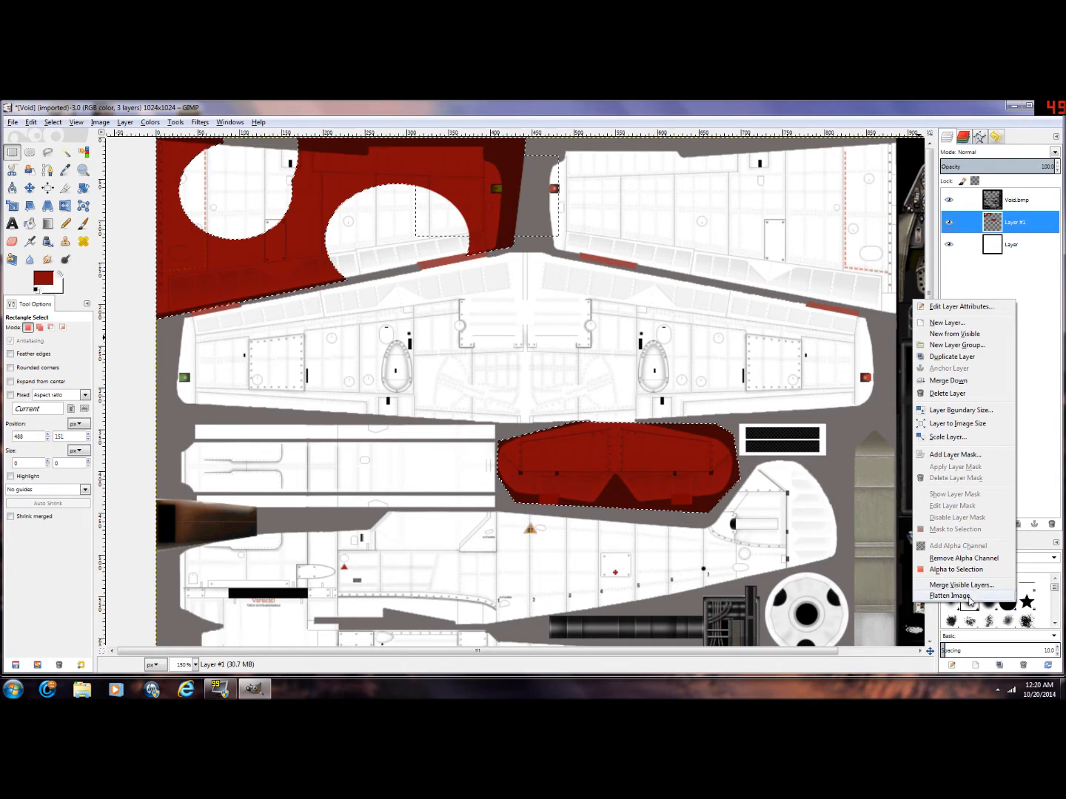
left_click(951, 595)
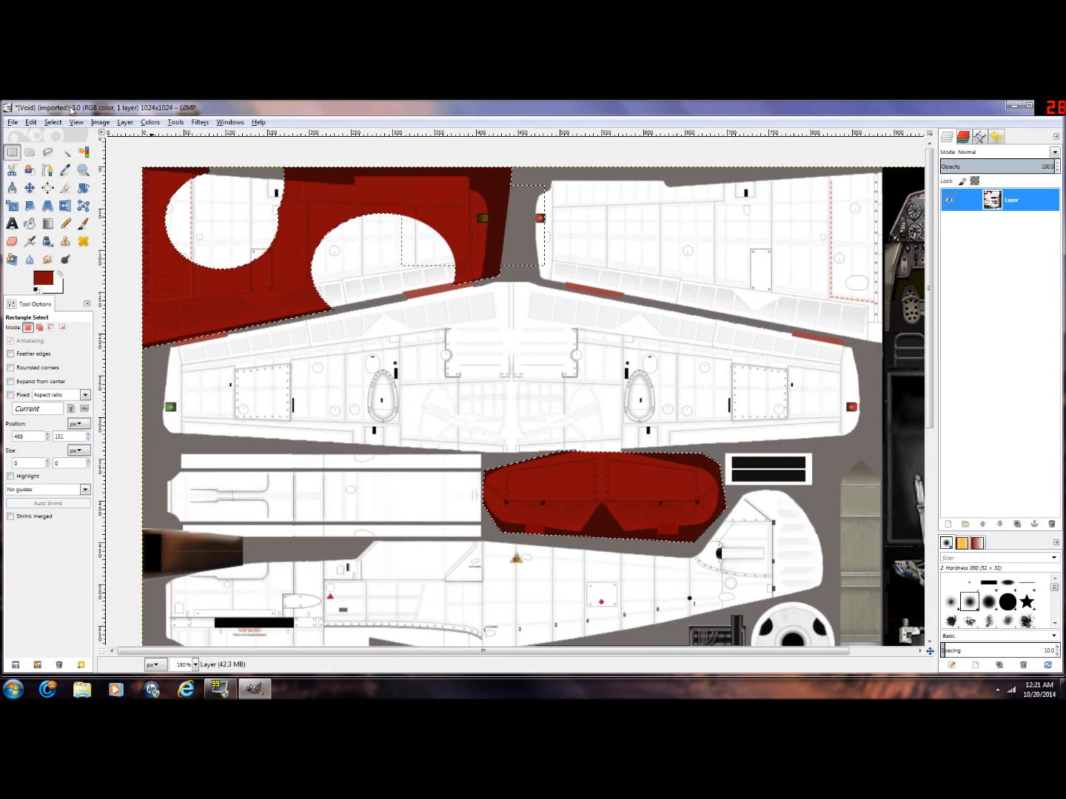
Step: Convert the skin to indexed colour with a 256-colour optimum palette
left_click(99, 122)
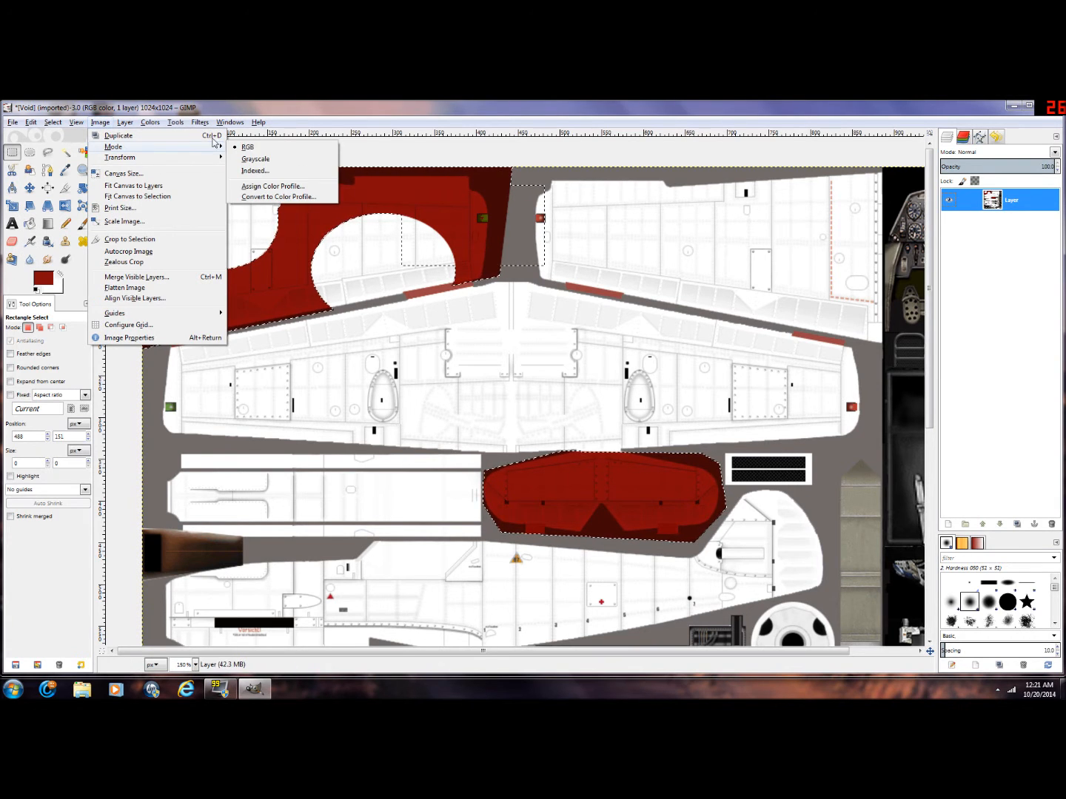
left_click(254, 171)
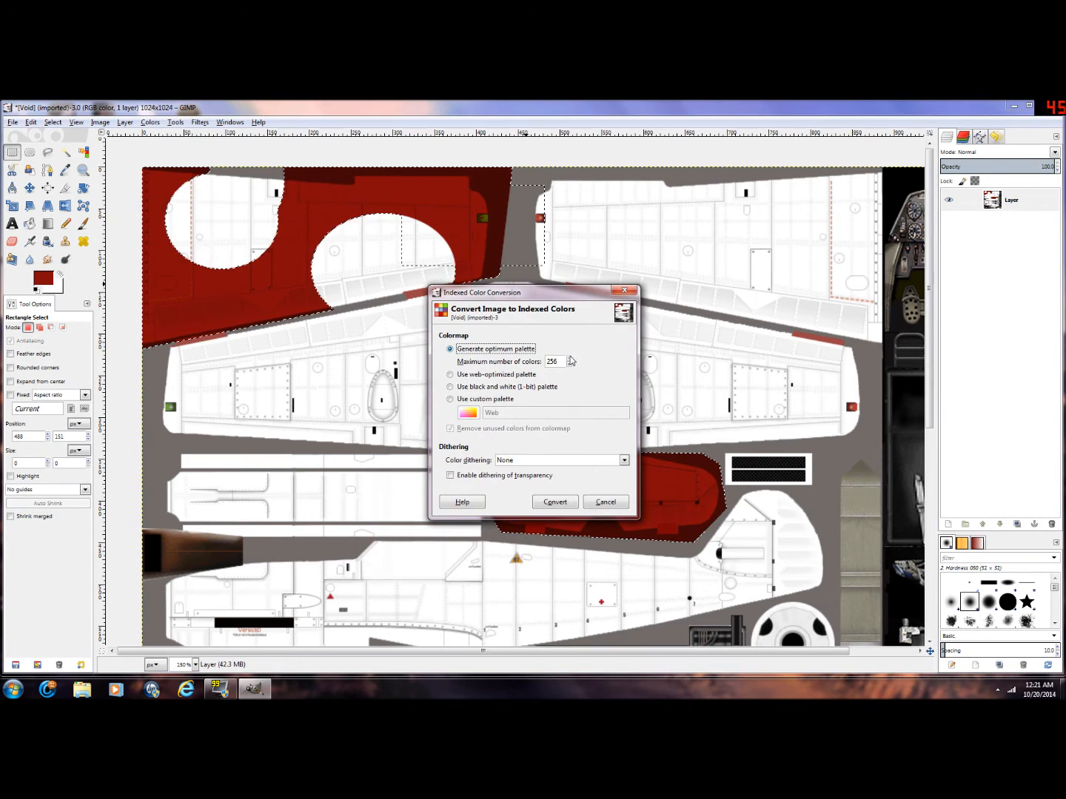
triple_click(554, 361)
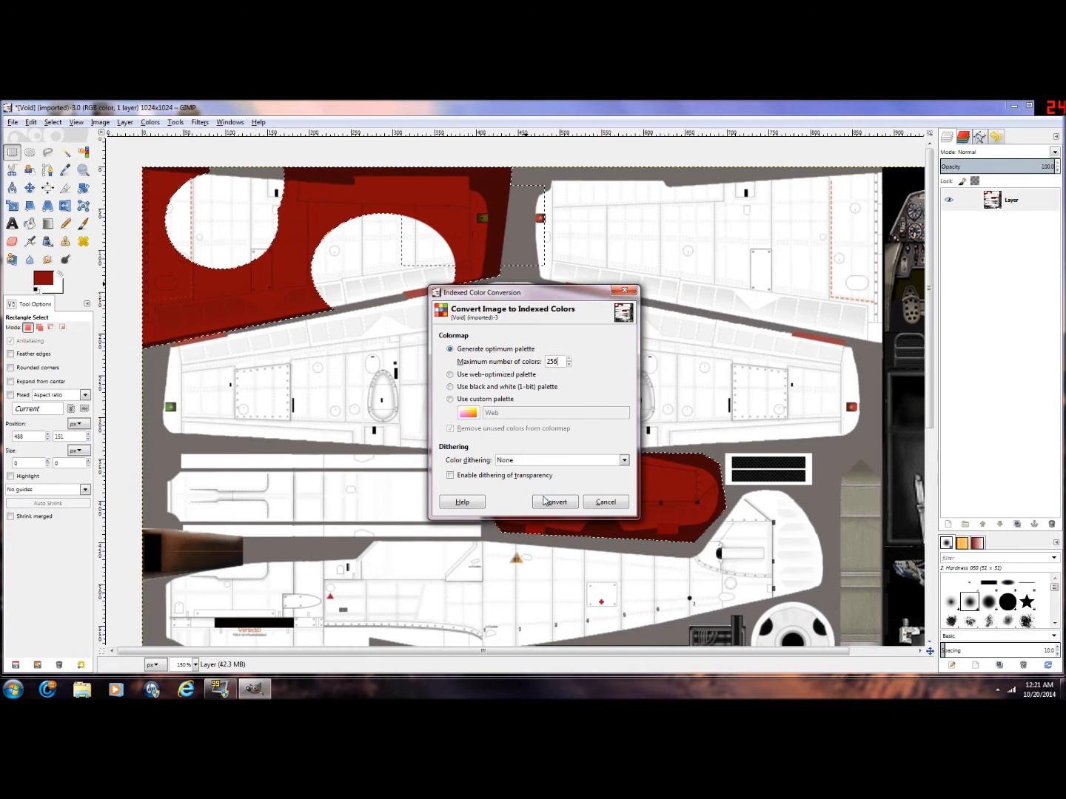
left_click(555, 502)
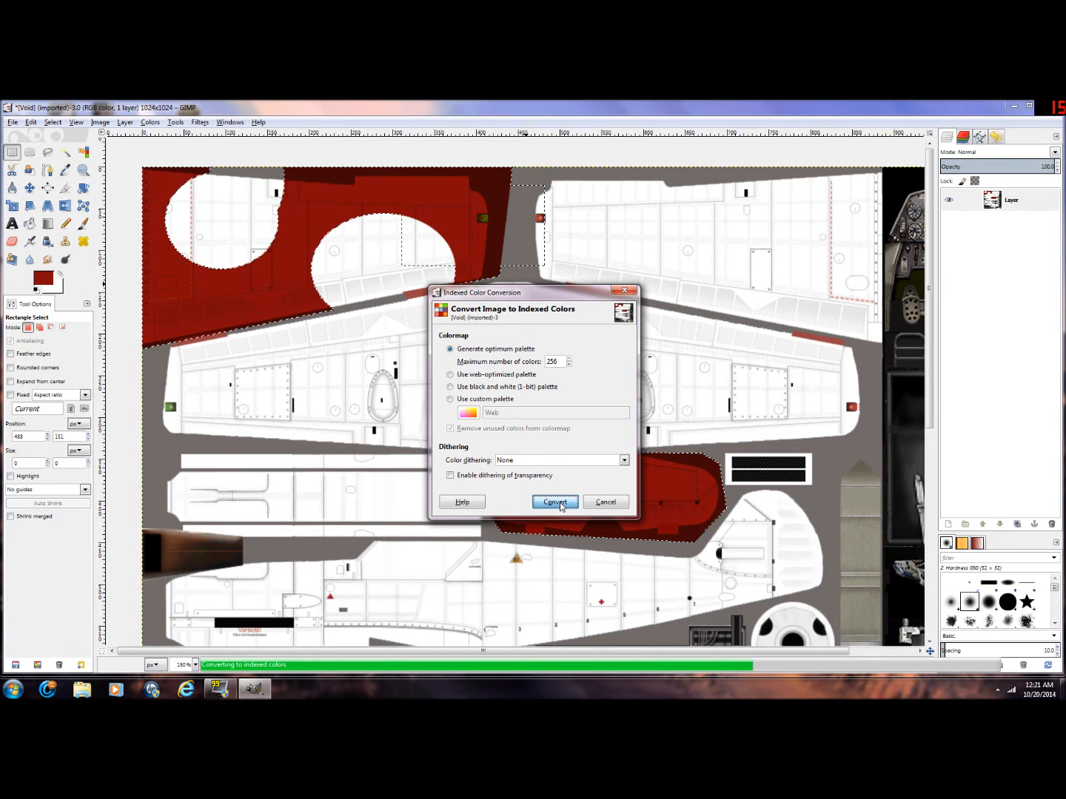
left_click(555, 502)
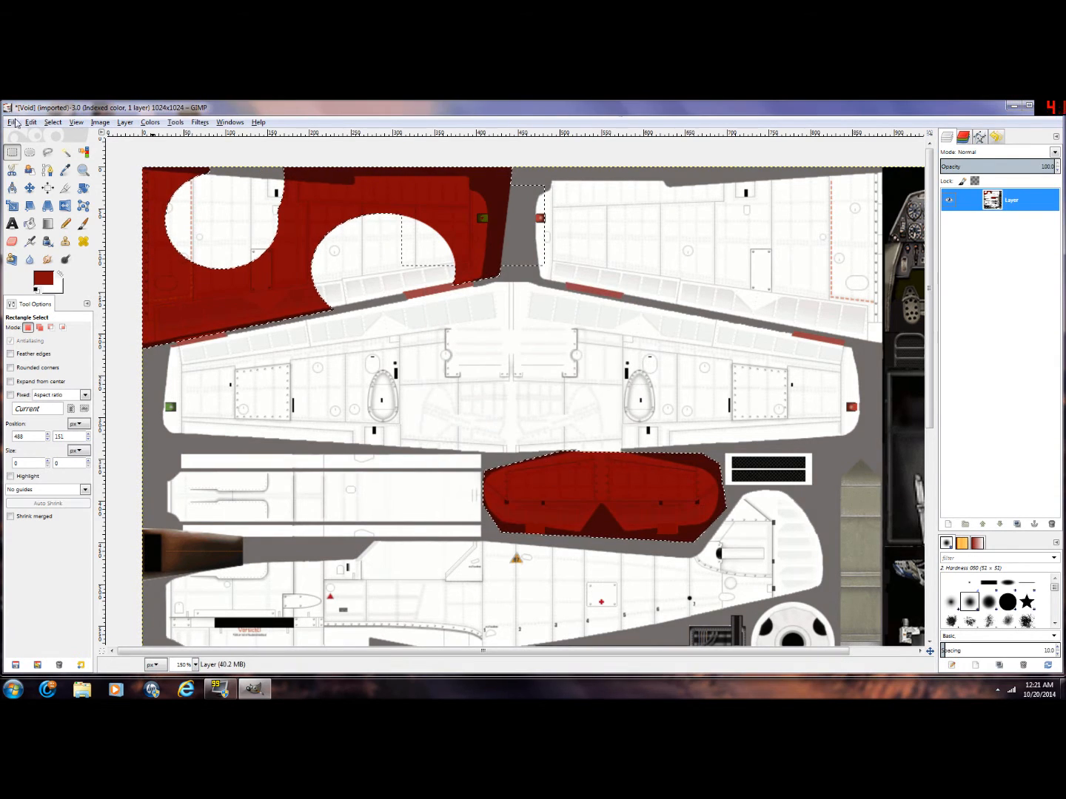
Step: Revert to the layered RGB skin and flatten it into one layer
left_click(12, 121)
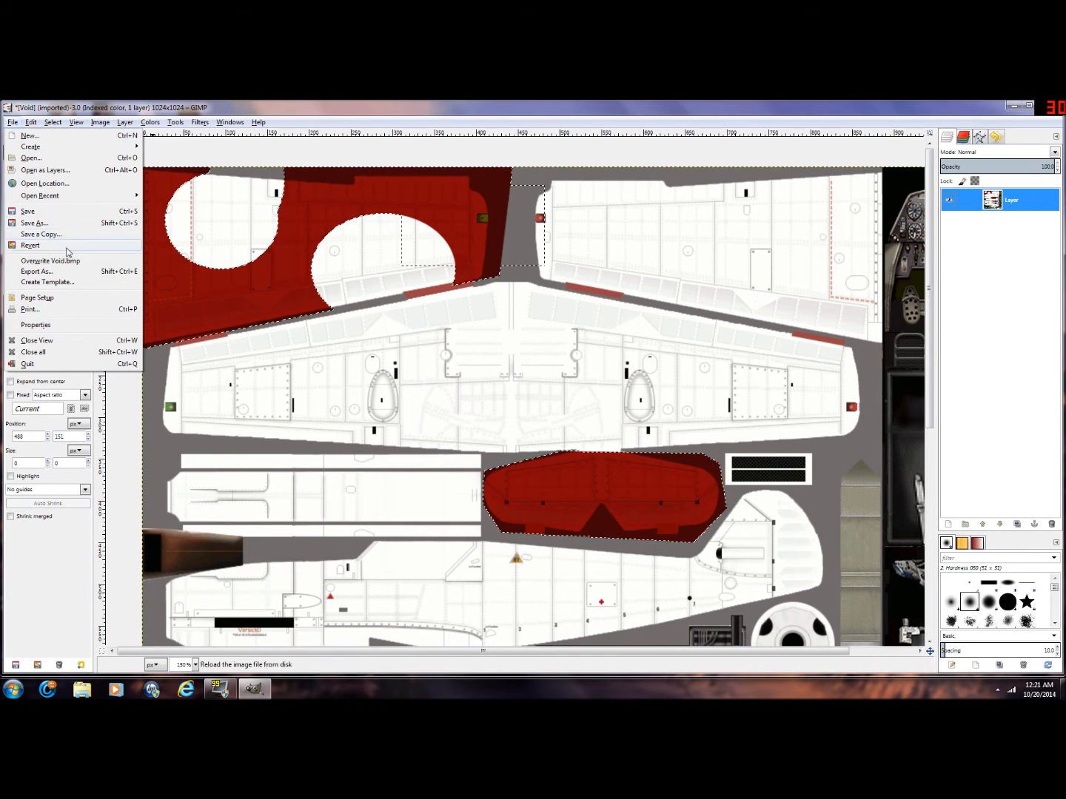
mouse_move(74, 240)
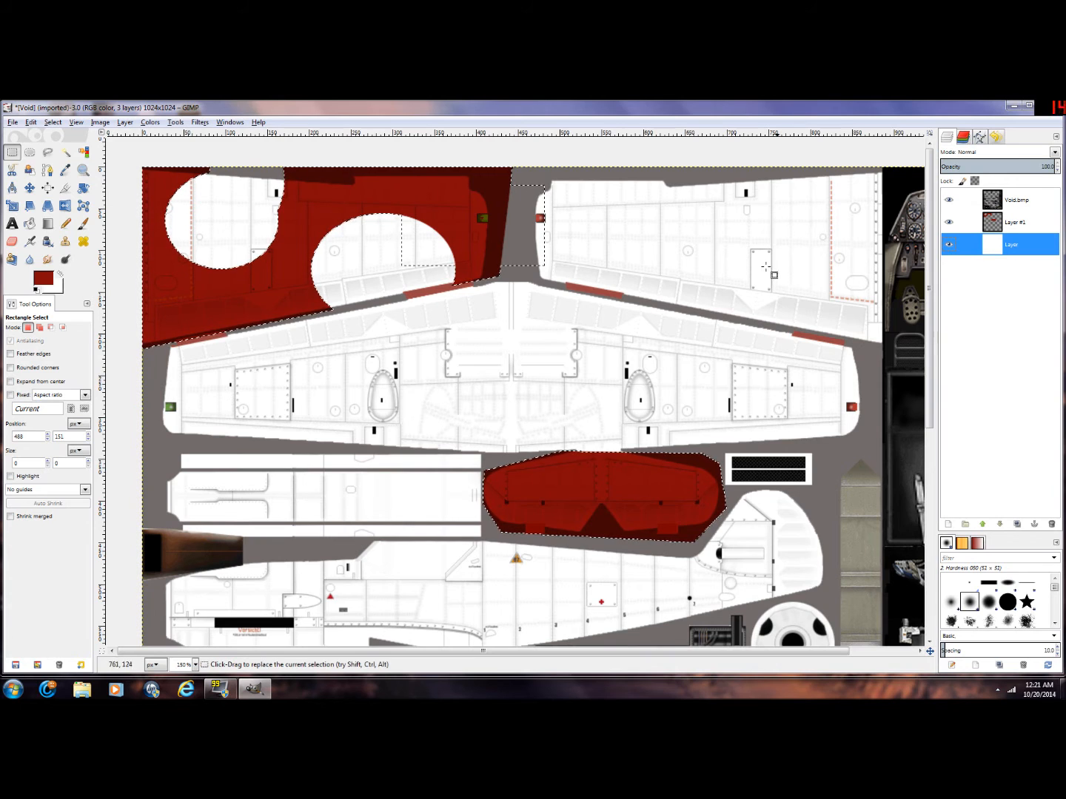
left_click(949, 222)
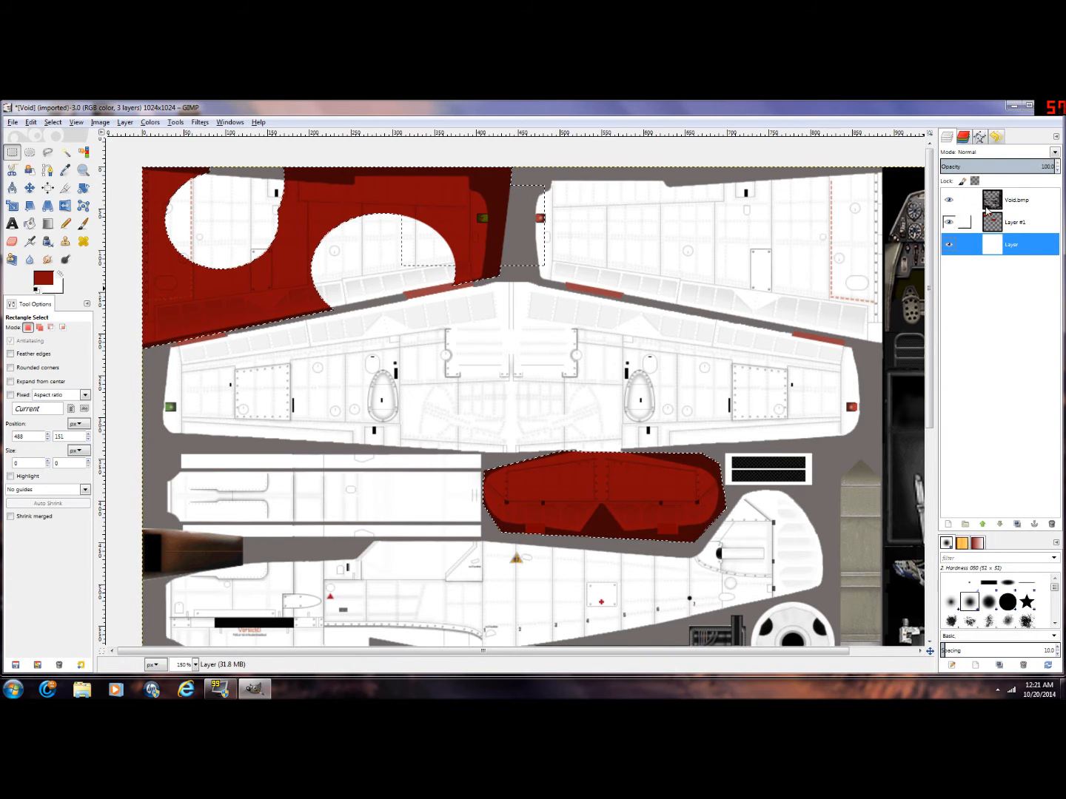
left_click(948, 222)
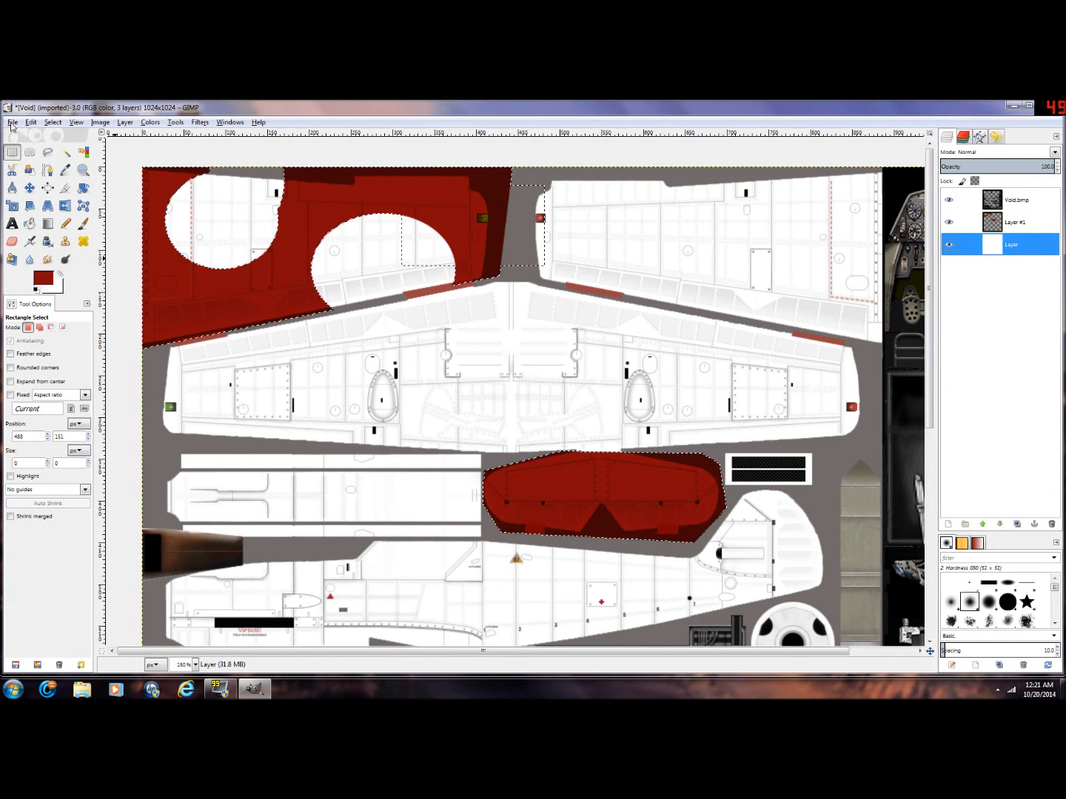
left_click(12, 122)
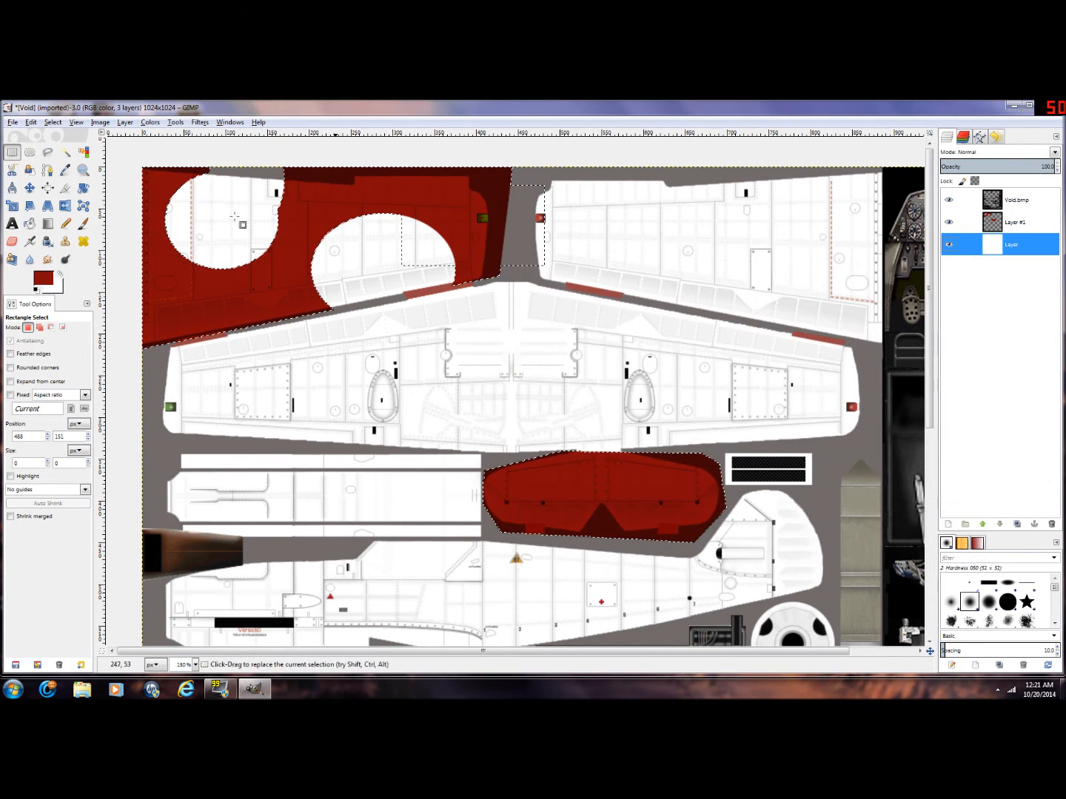
right_click(1010, 244)
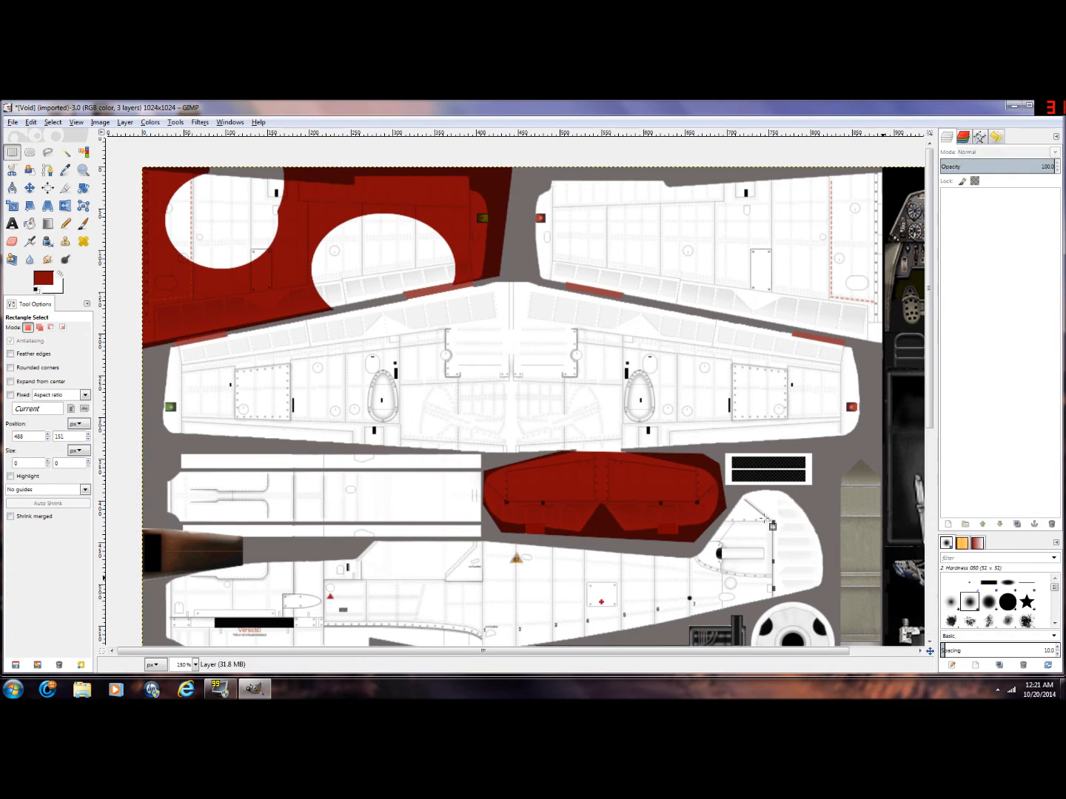
left_click(100, 122)
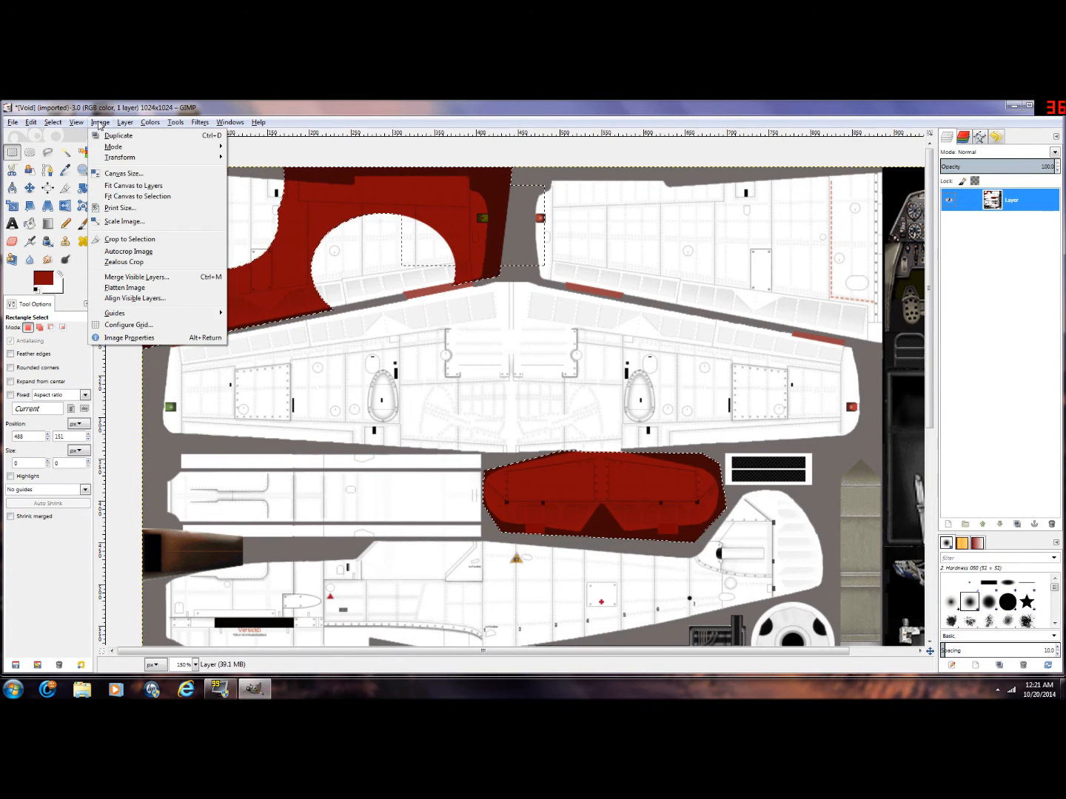
Step: Export the skin as Testy.bmp in Skins/Bf-109E-4 without colour space information
left_click(114, 147)
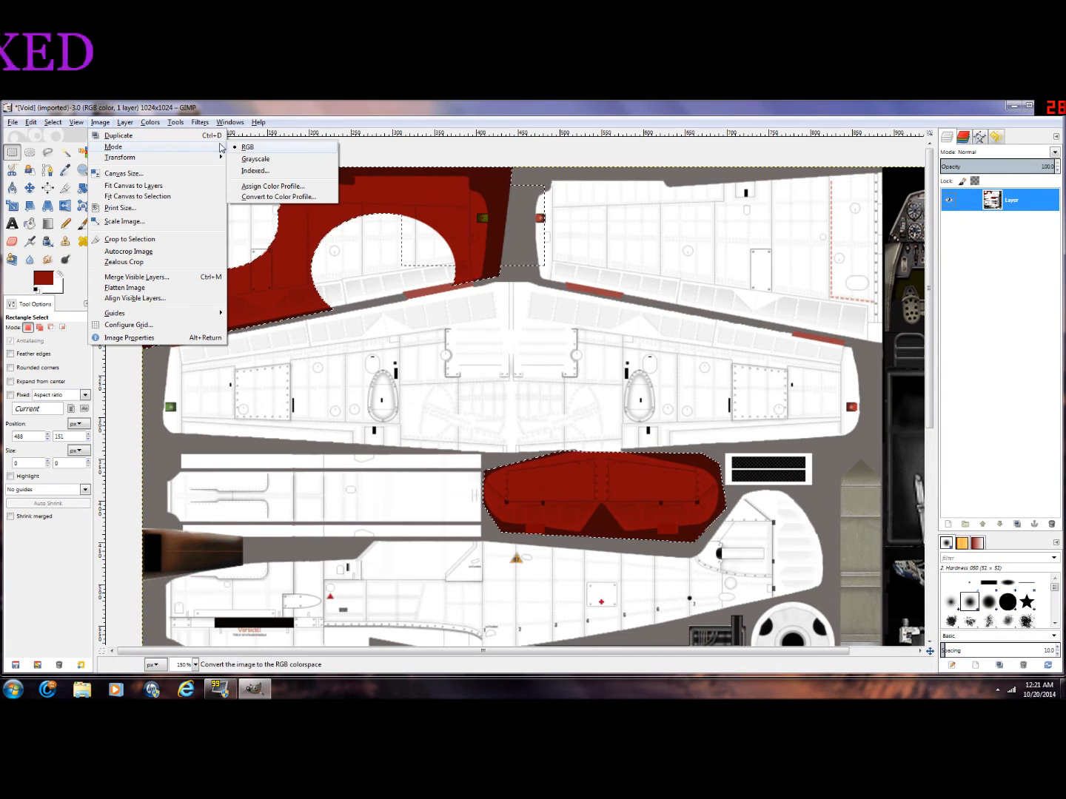
left_click(12, 122)
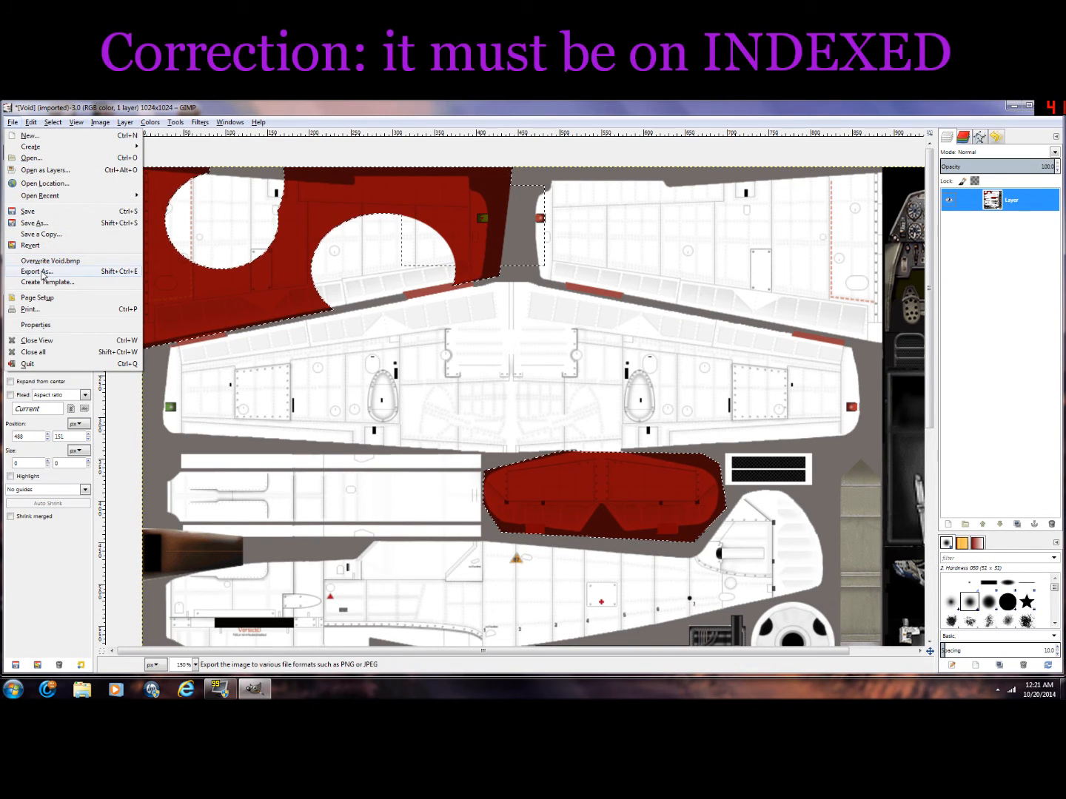
left_click(35, 271)
type("Testy.bmp")
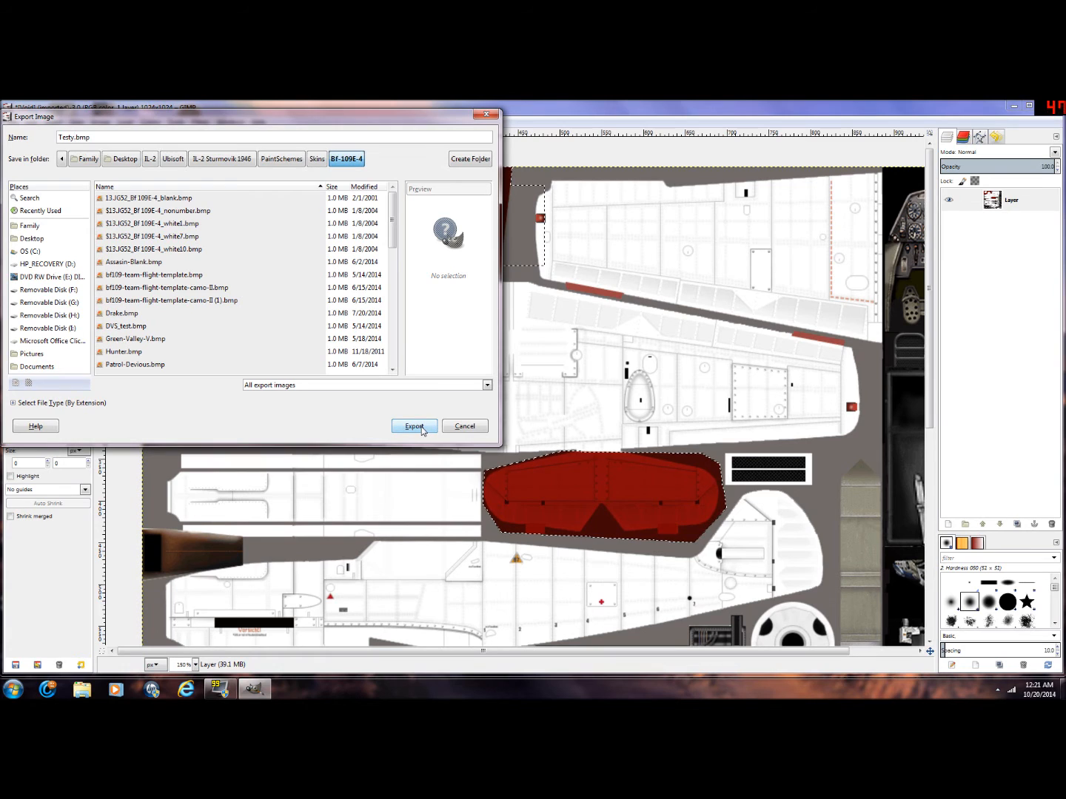
left_click(414, 425)
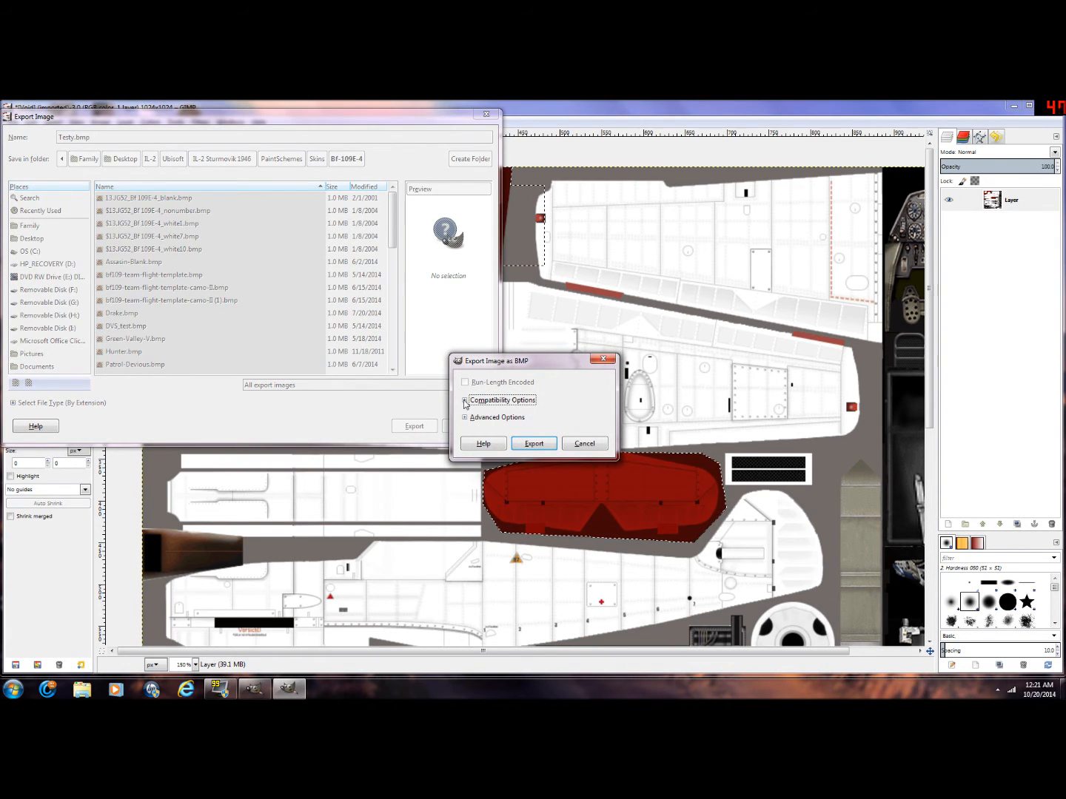
left_click(465, 400)
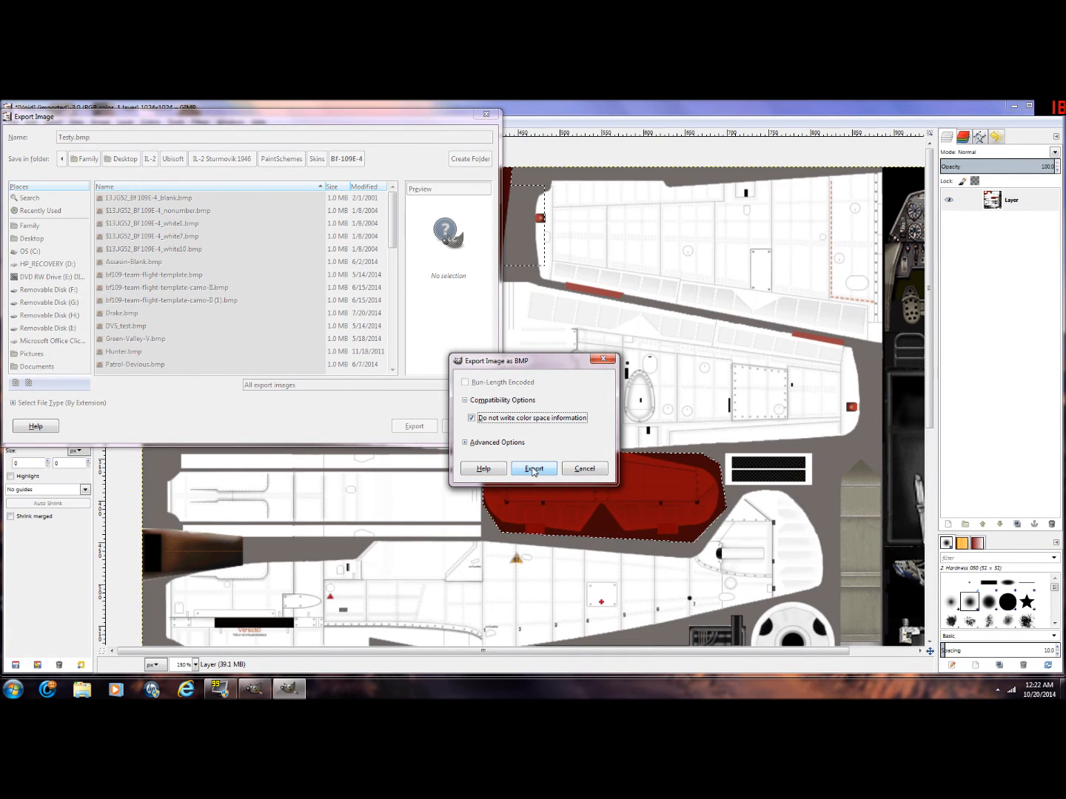
left_click(533, 469)
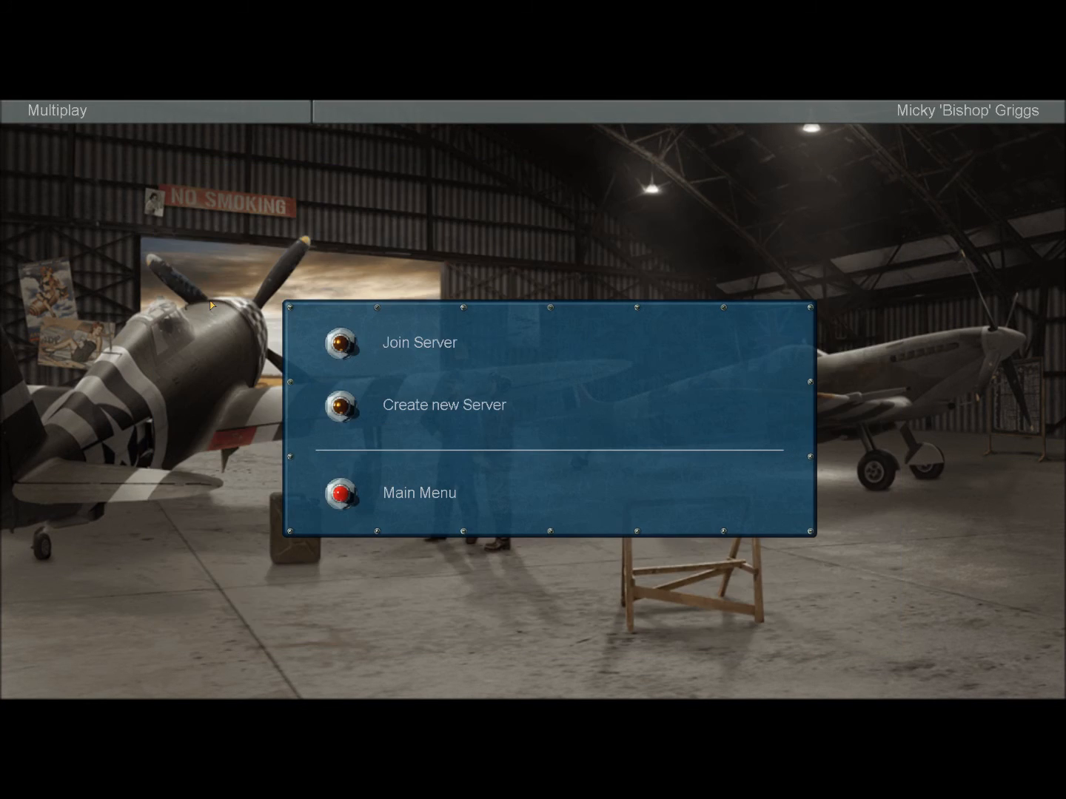
mouse_move(337, 419)
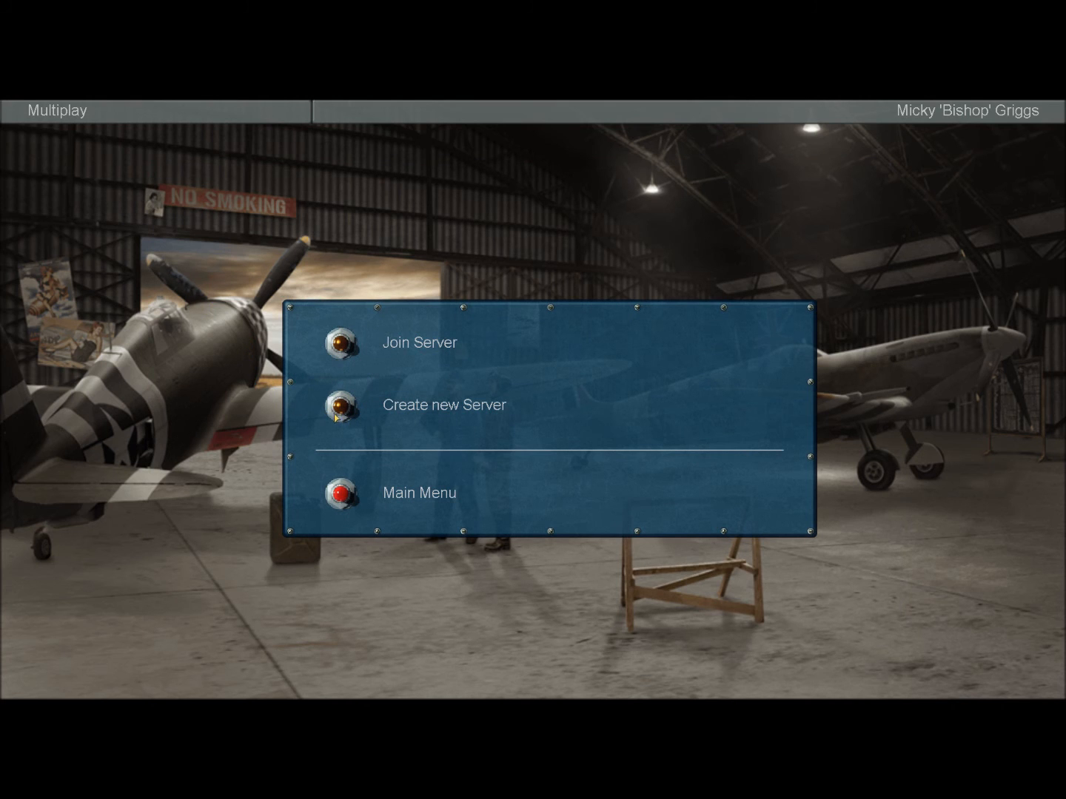
Step: Return to the main menu and begin setting up a quick mission
left_click(419, 492)
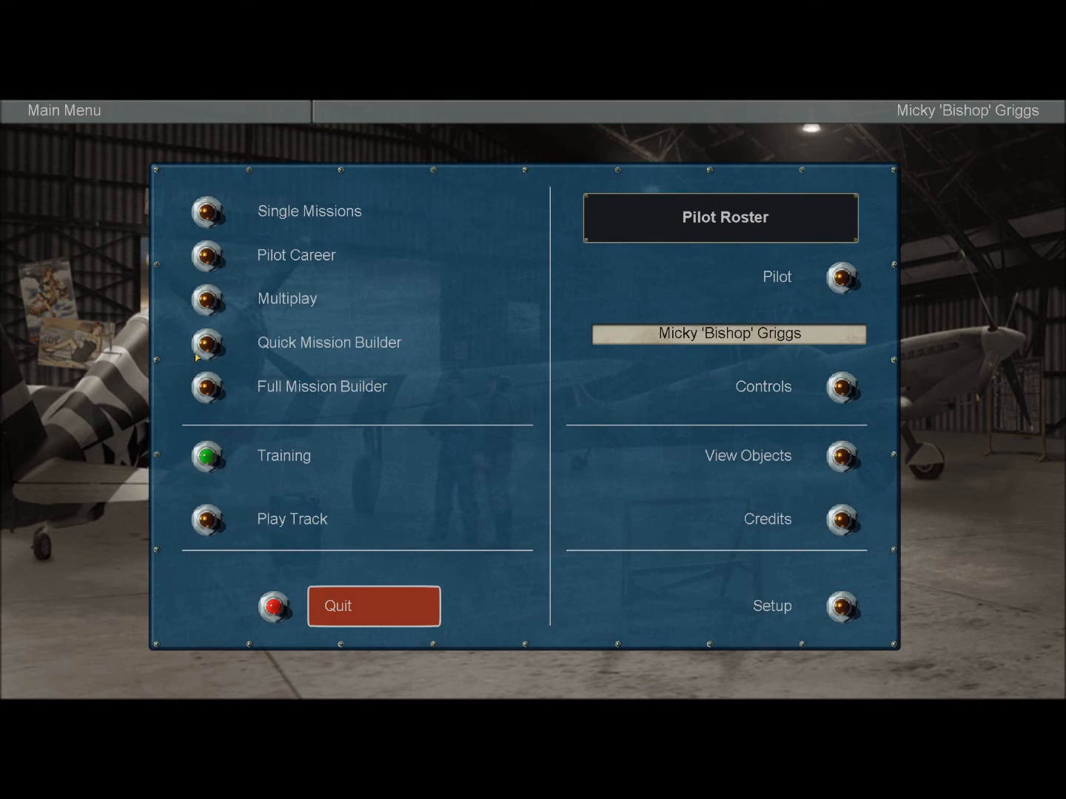
left_click(210, 345)
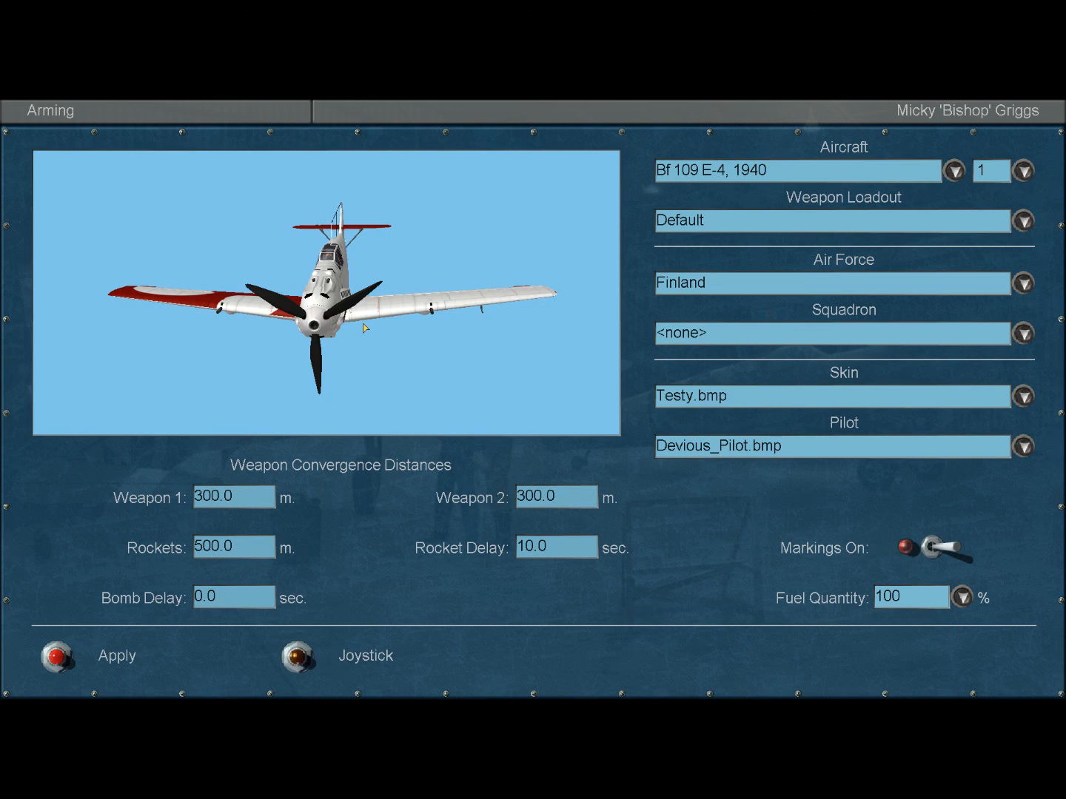
mouse_move(508, 322)
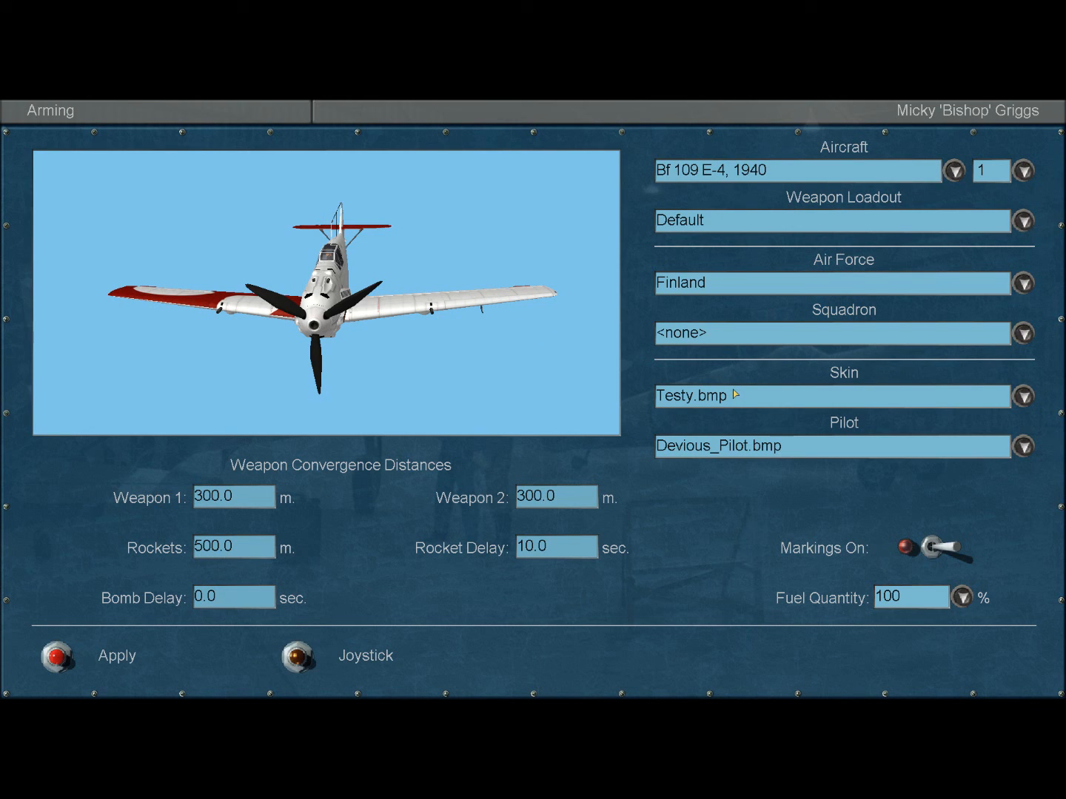
Step: Cycle skins: Team-Camo-Hunter, Testy, Team-Camo-DVS, Swan_Song_BBB, Squad_Flight_I_Beebop, Spatans_Dogfight
left_click(1024, 396)
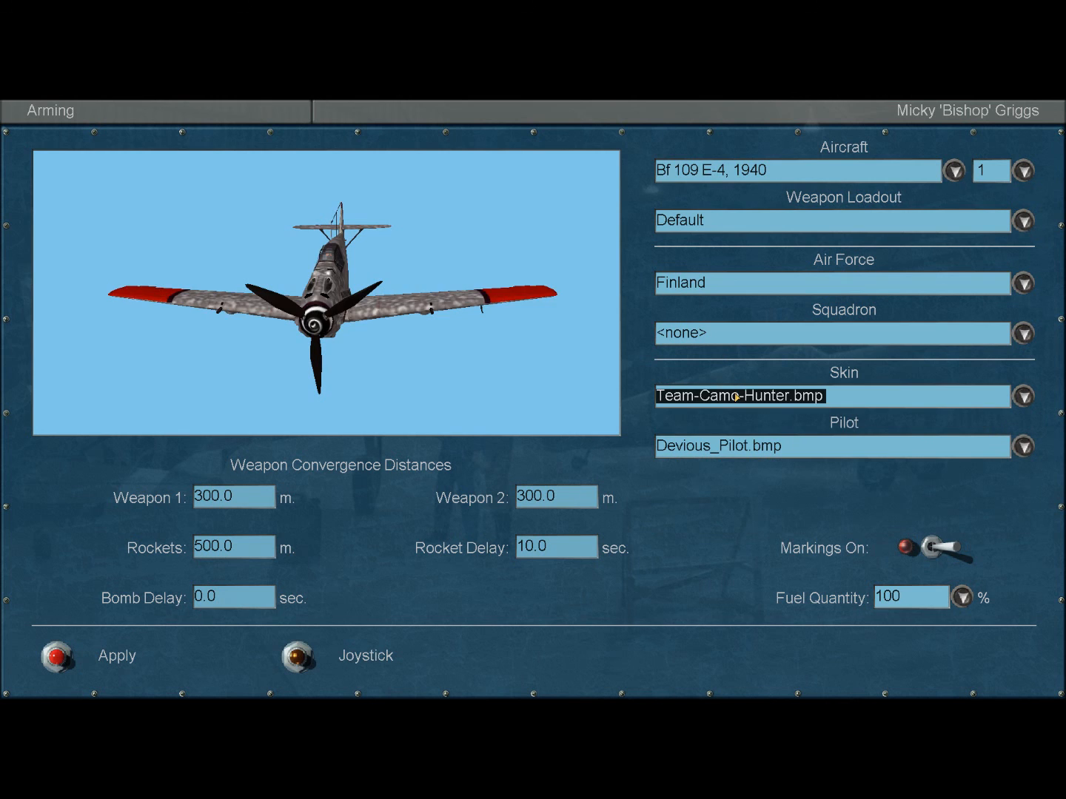
left_click(1024, 396)
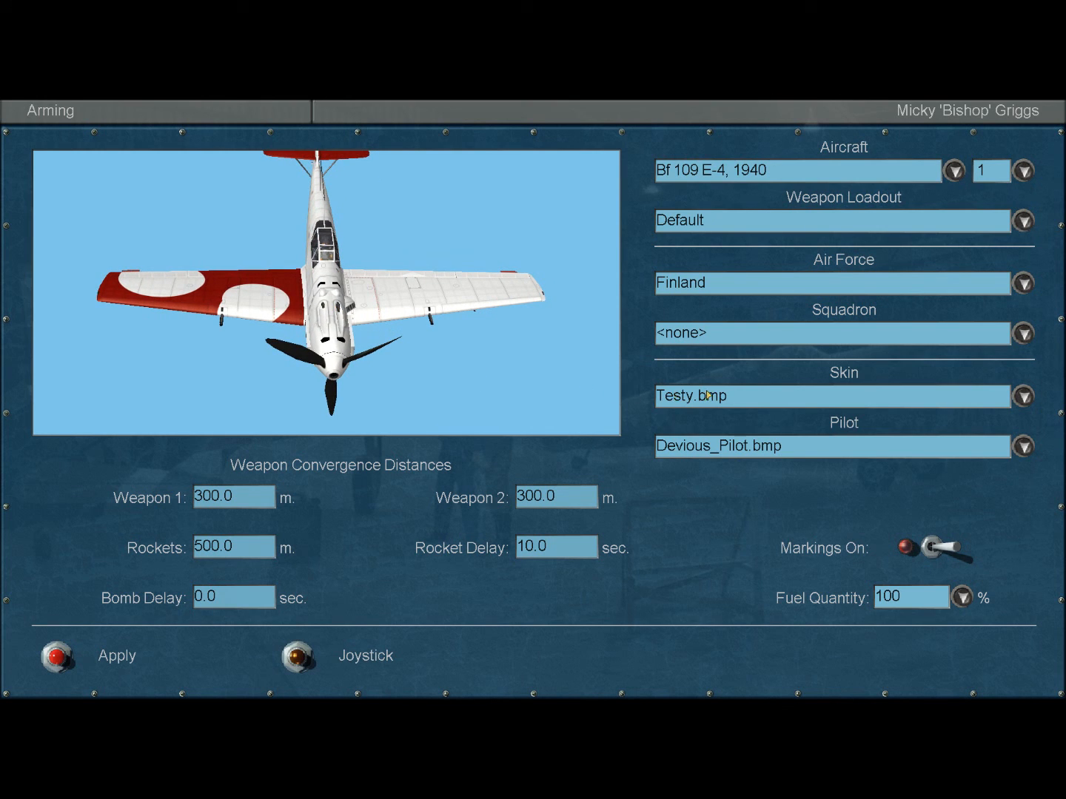
left_click(1024, 396)
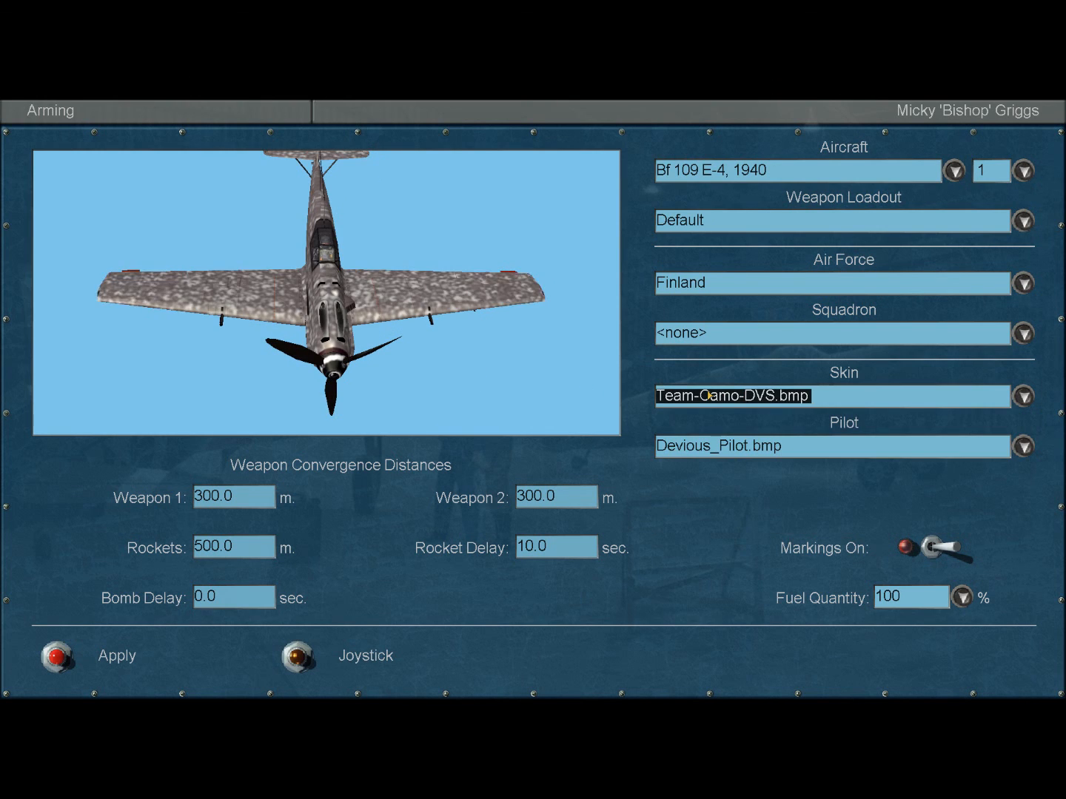
left_click(1024, 396)
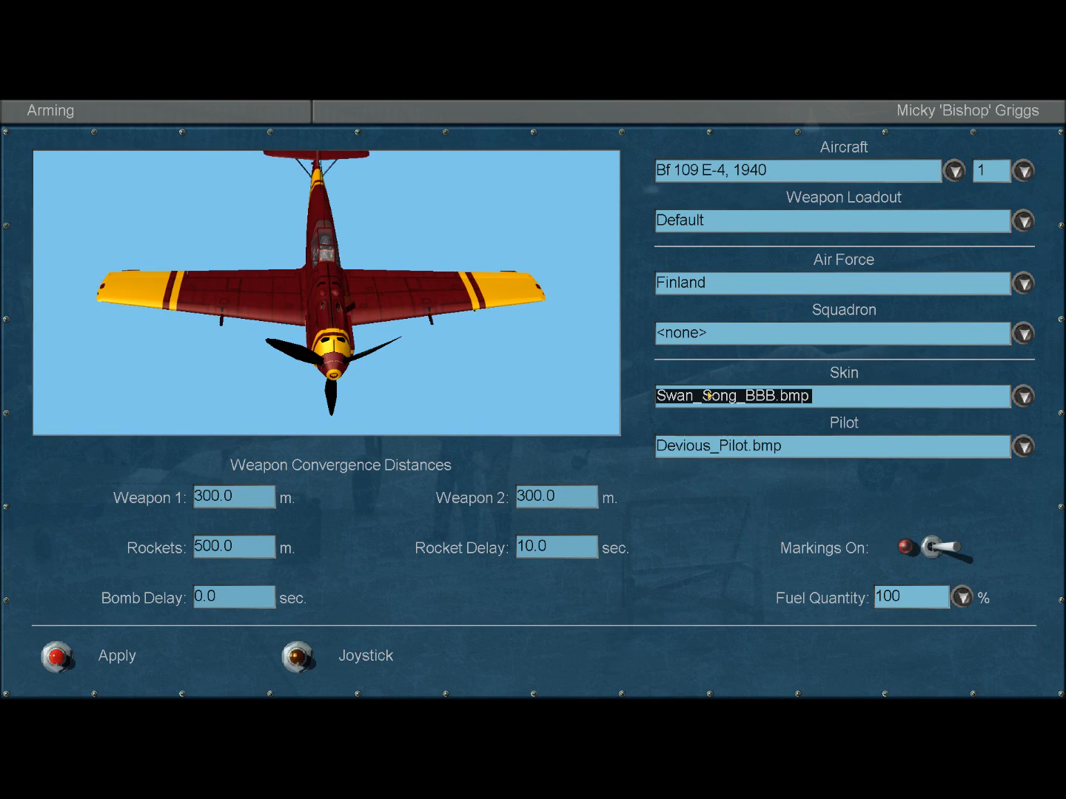
left_click(1023, 396)
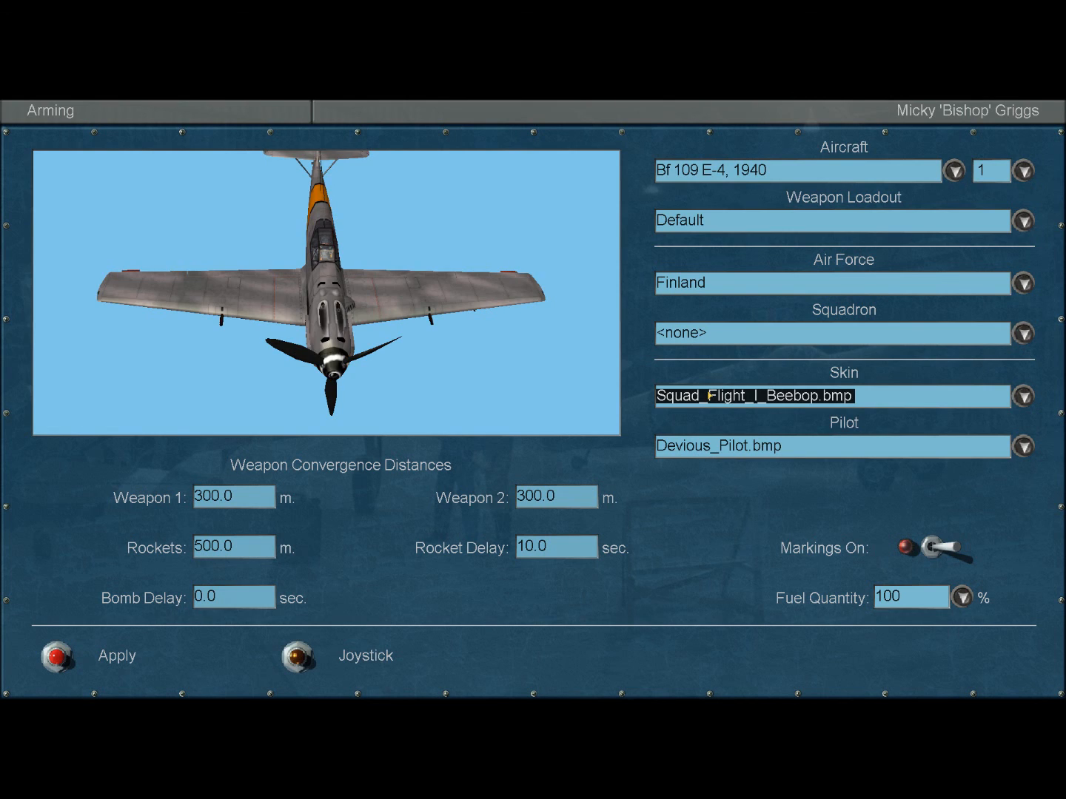
left_click(1023, 396)
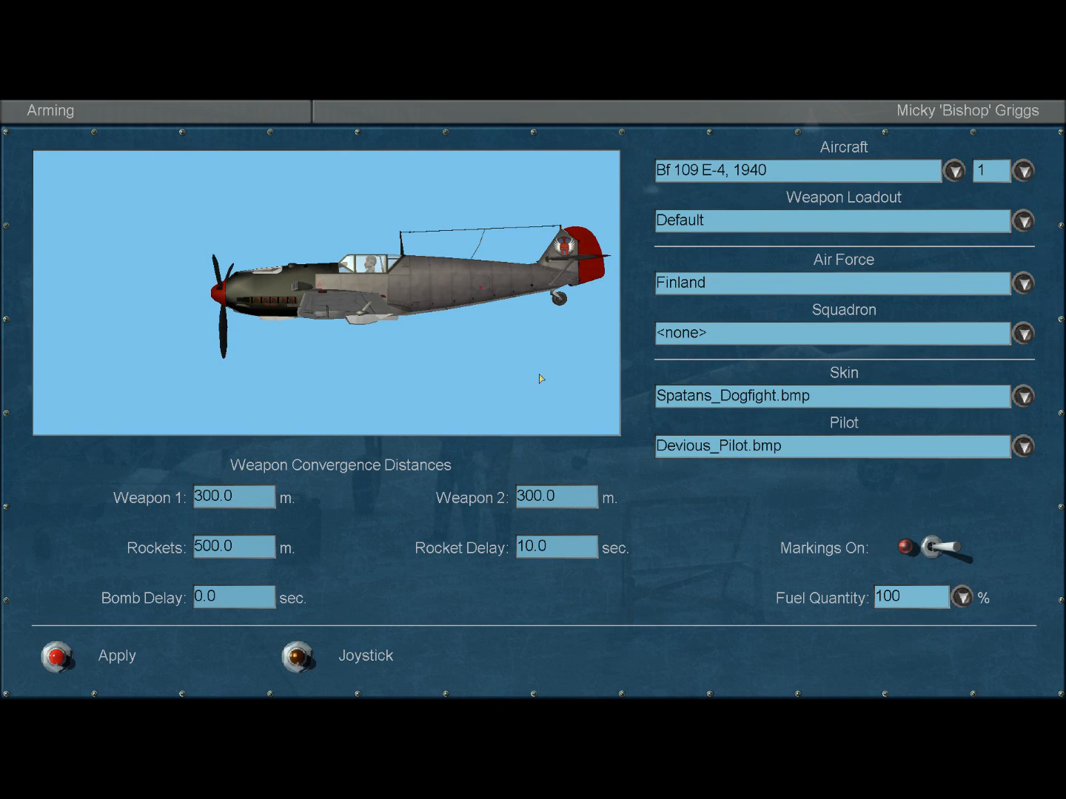
mouse_move(100, 652)
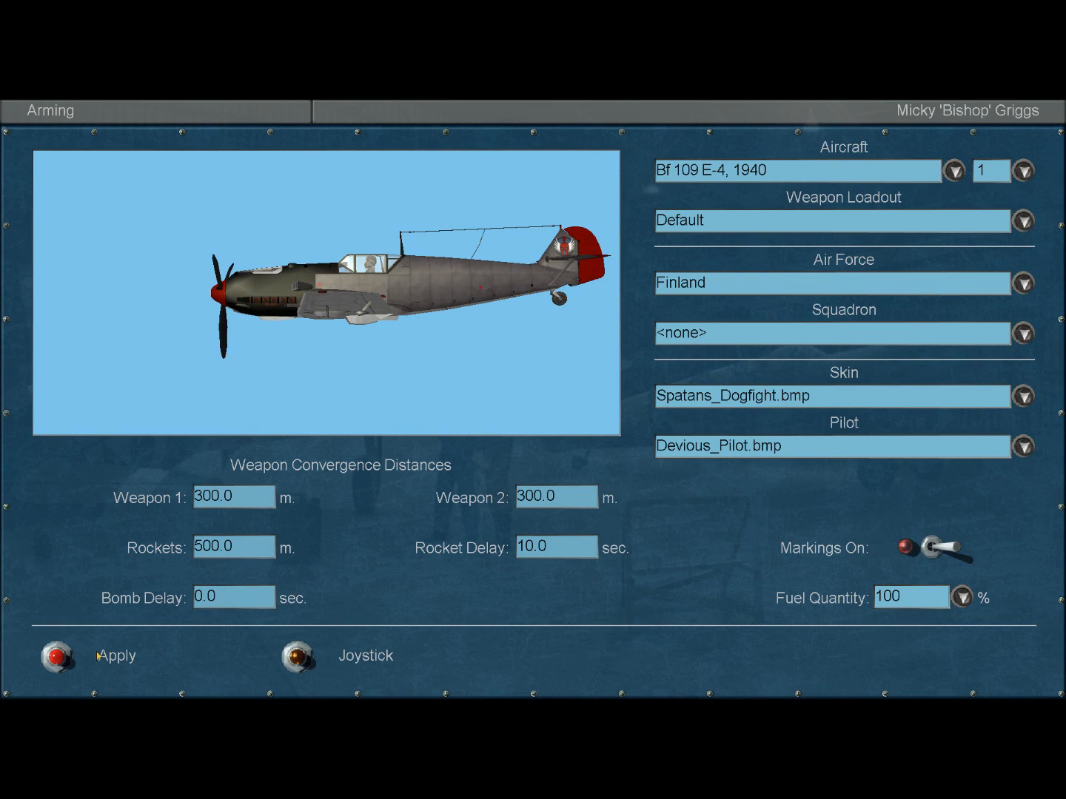